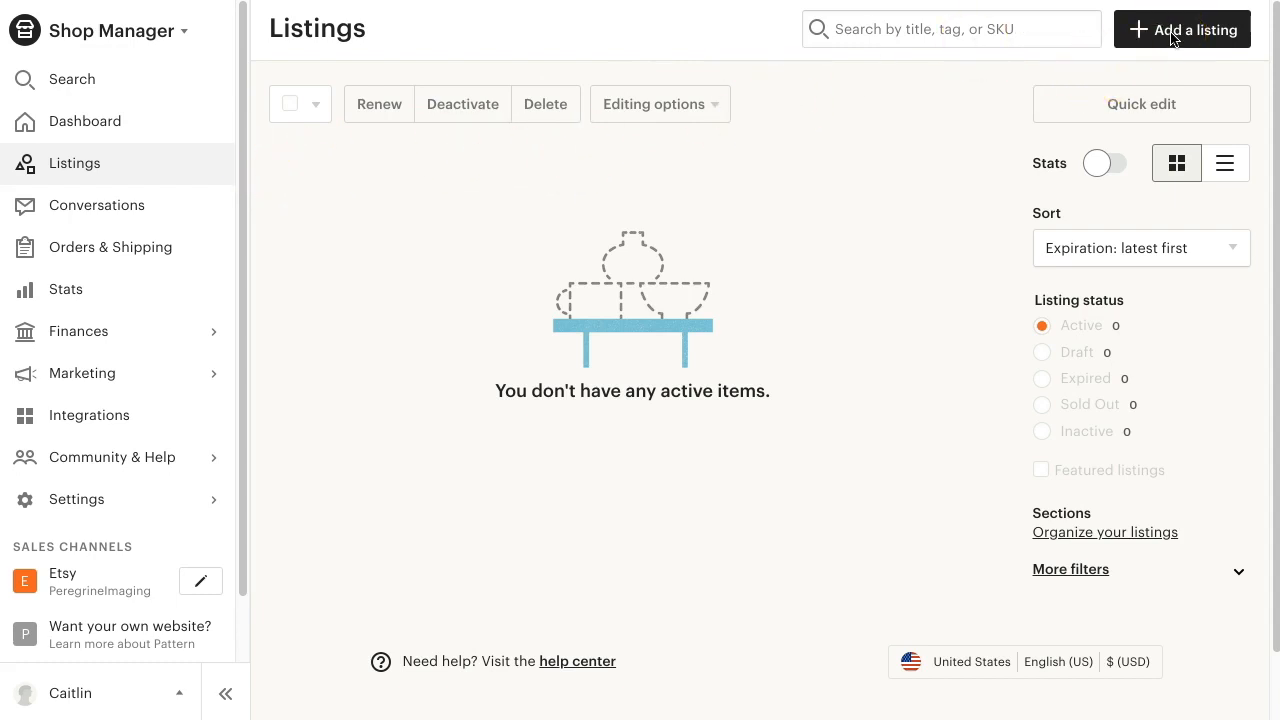
- Start a new Etsy listing and upload two product photos, the first as primary
left_click(1182, 30)
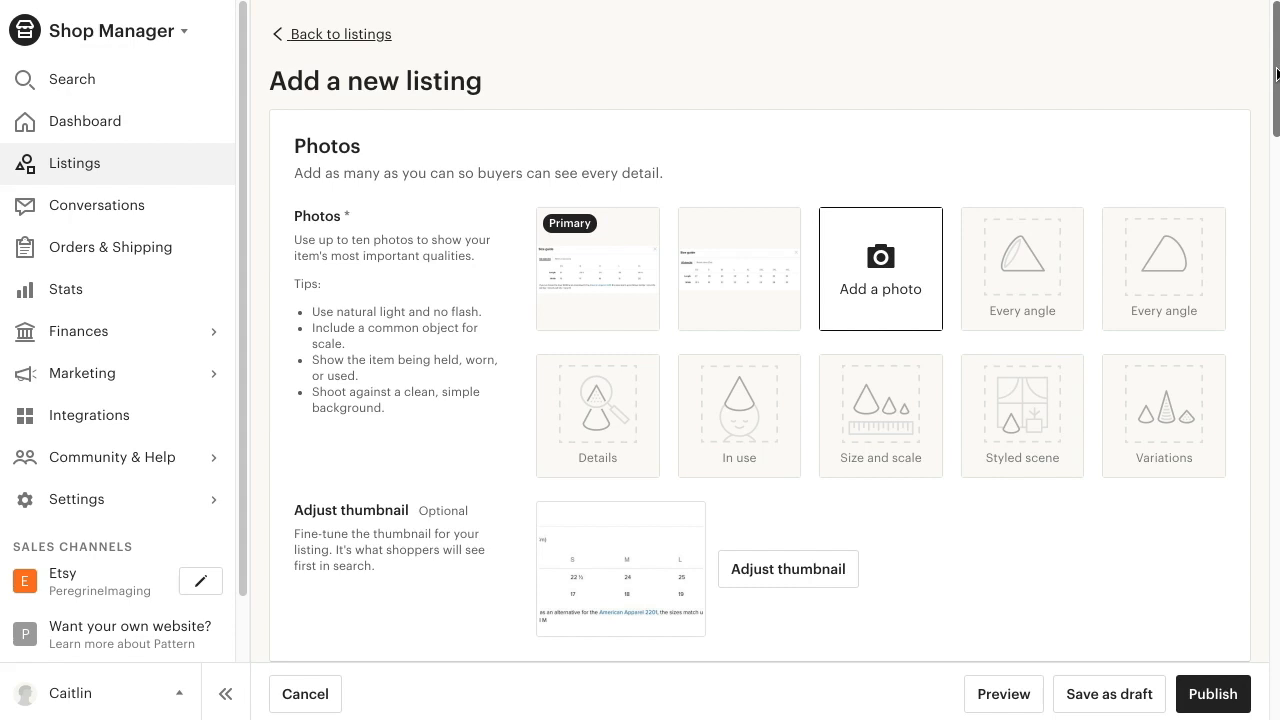
- Title the listing 'Adult & Youth Shirt' and move down to the Variations section
scroll("down", 3)
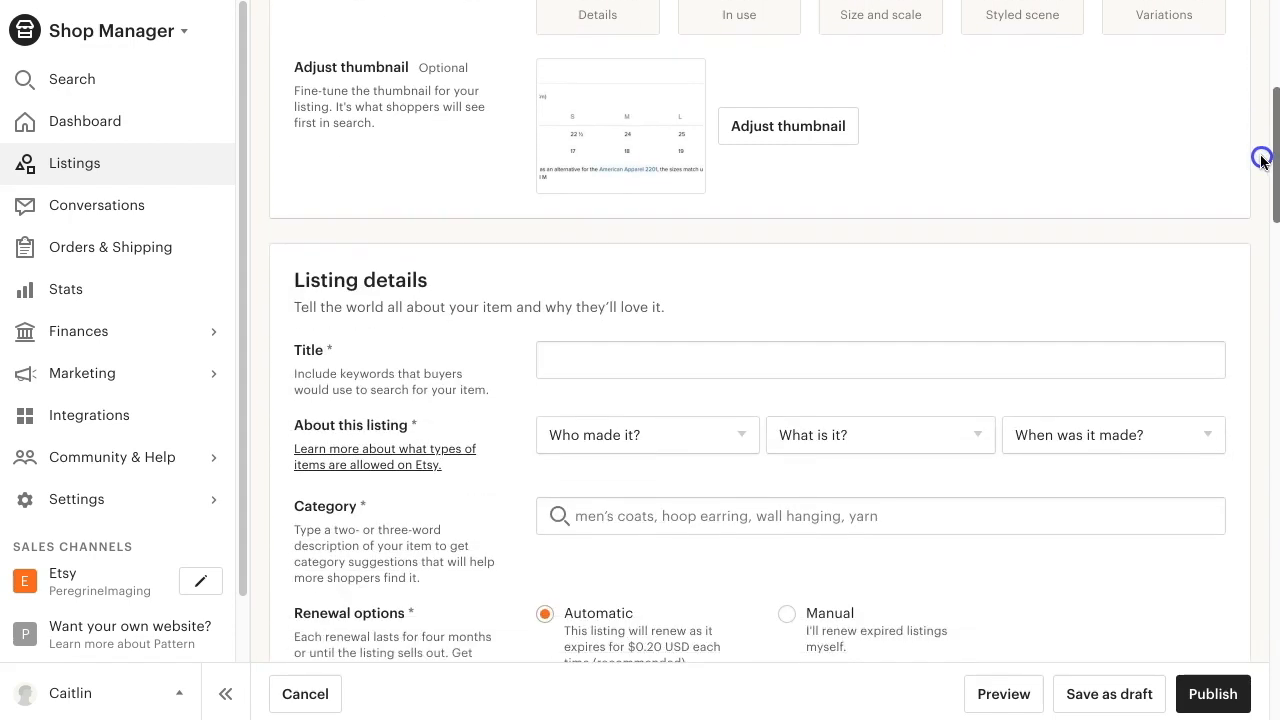
type("Adult & Youth Shirt")
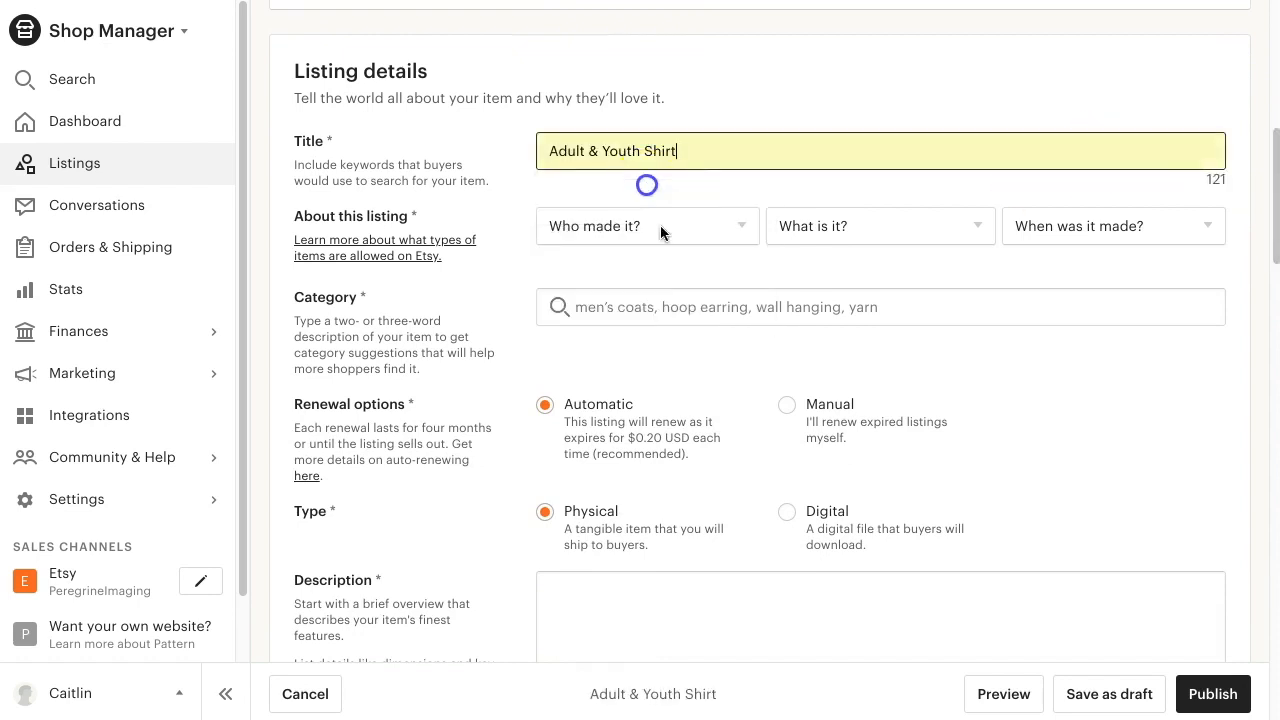
scroll("down", 3)
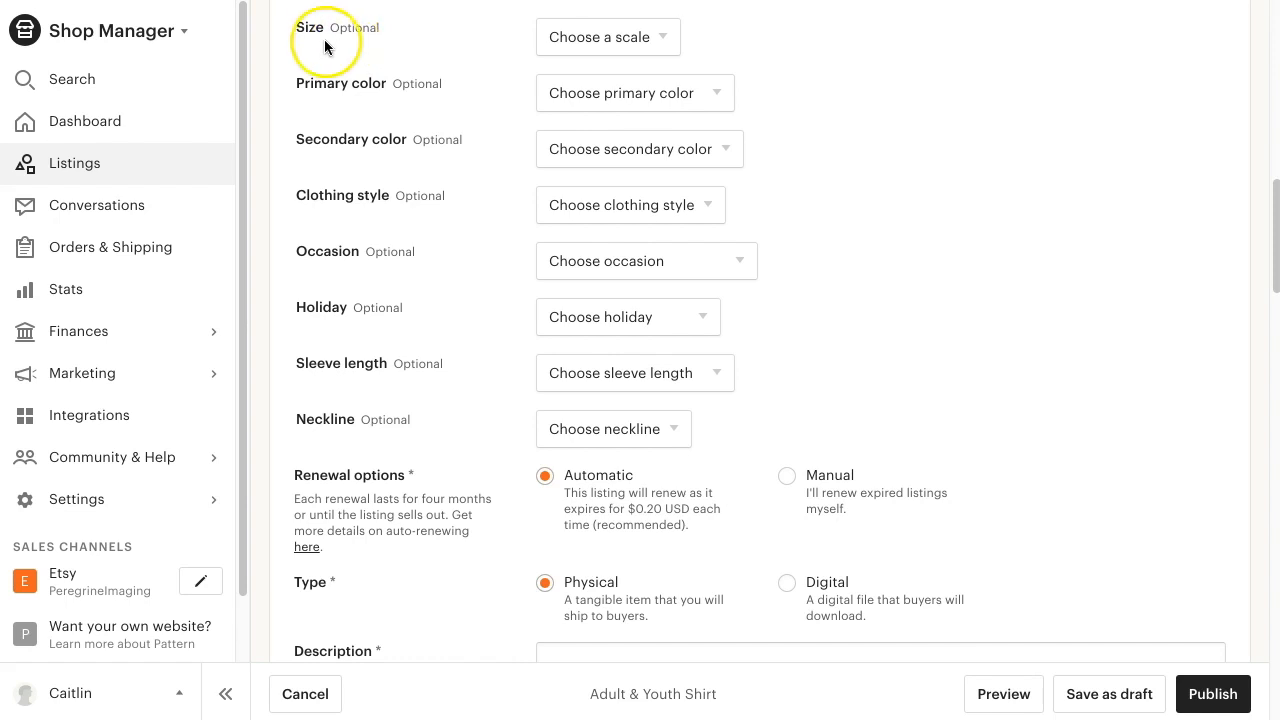
mouse_move(450, 32)
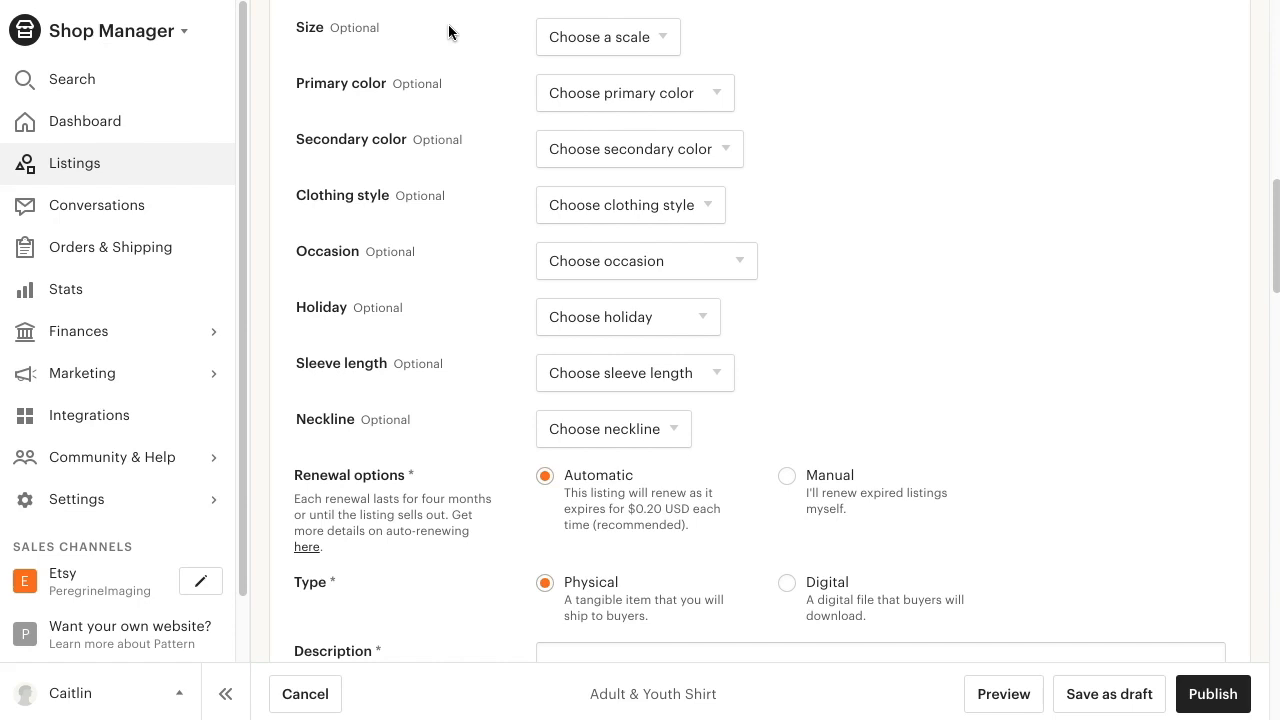
scroll("down", 3)
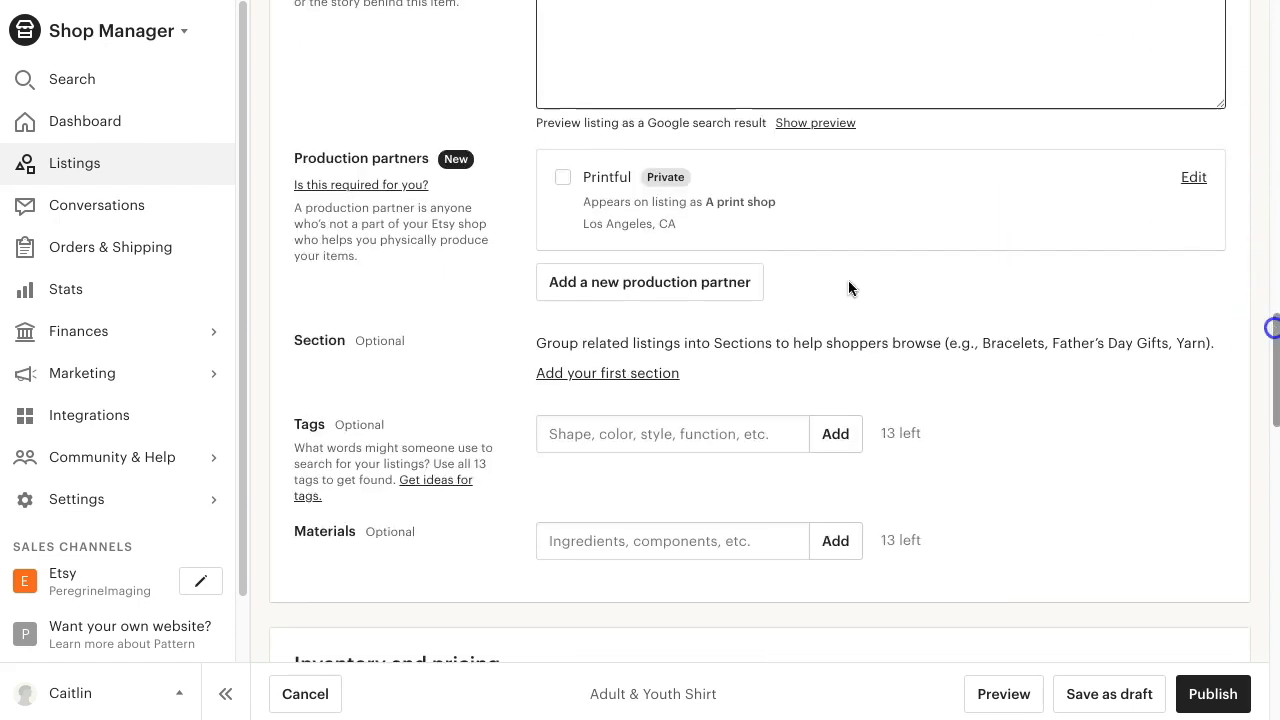
scroll("down", 3)
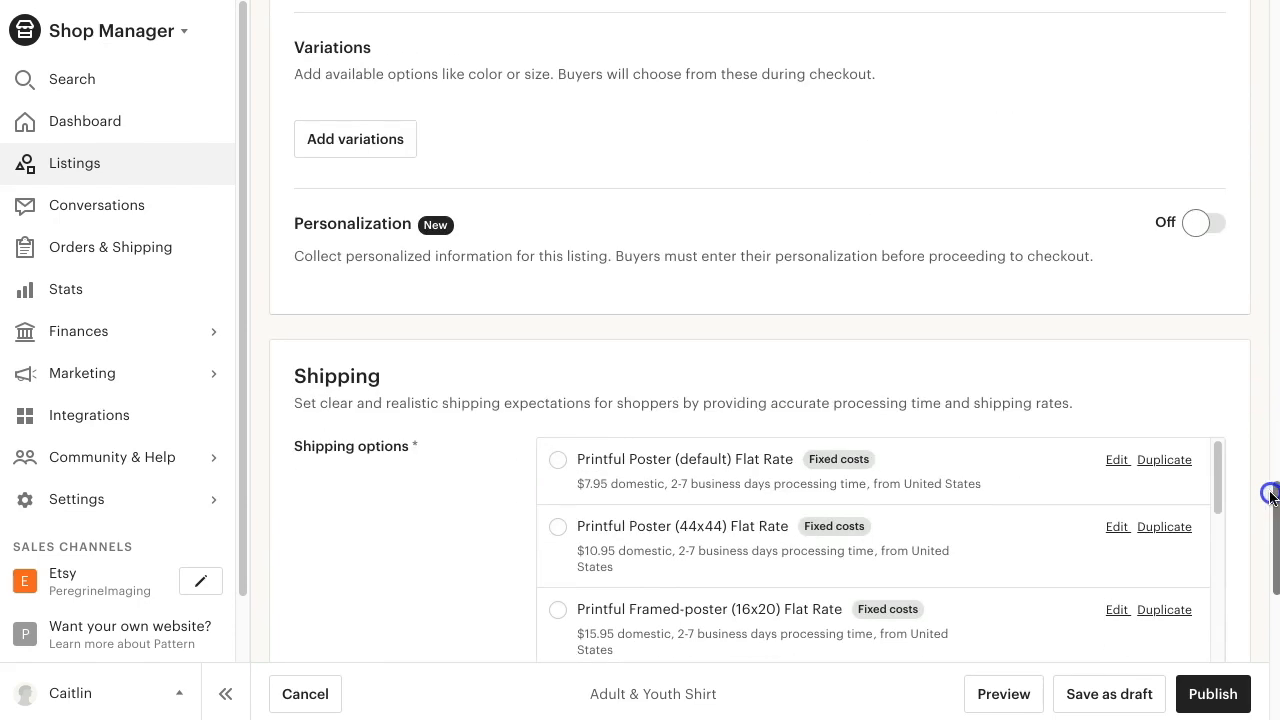
scroll("down", 3)
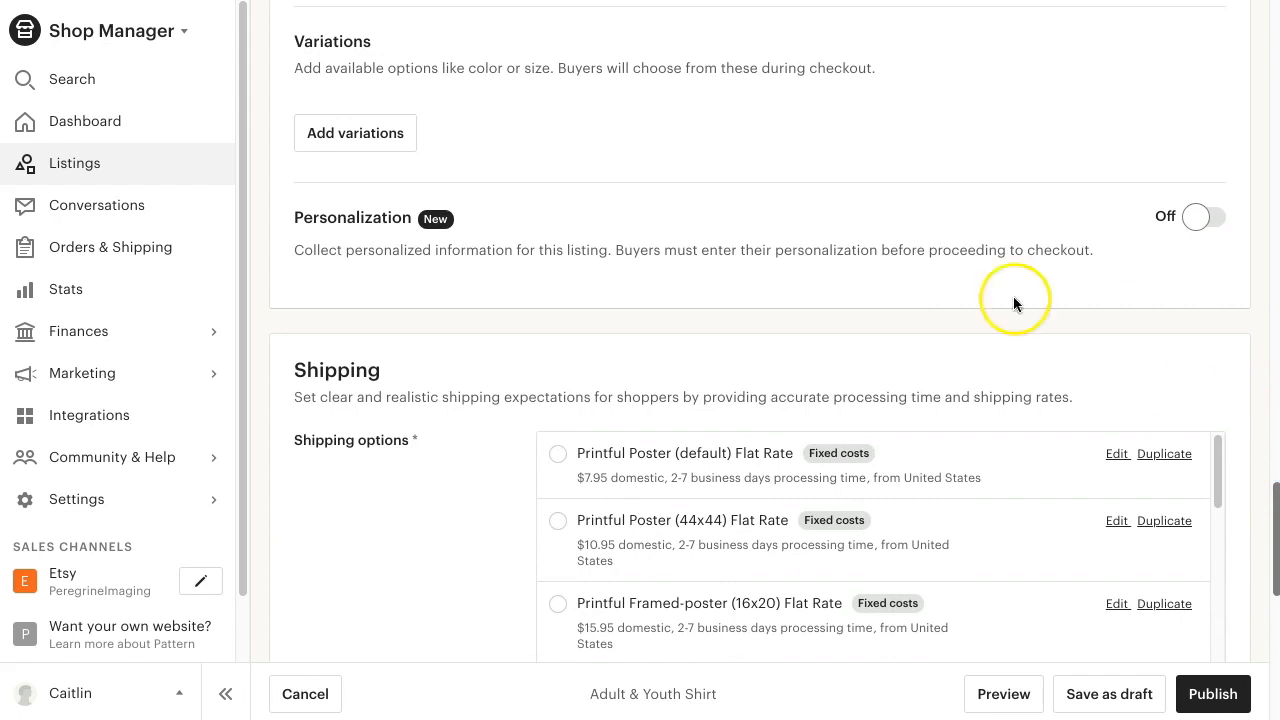
- Begin a custom variation named Size in the Add variations dialog
left_click(356, 132)
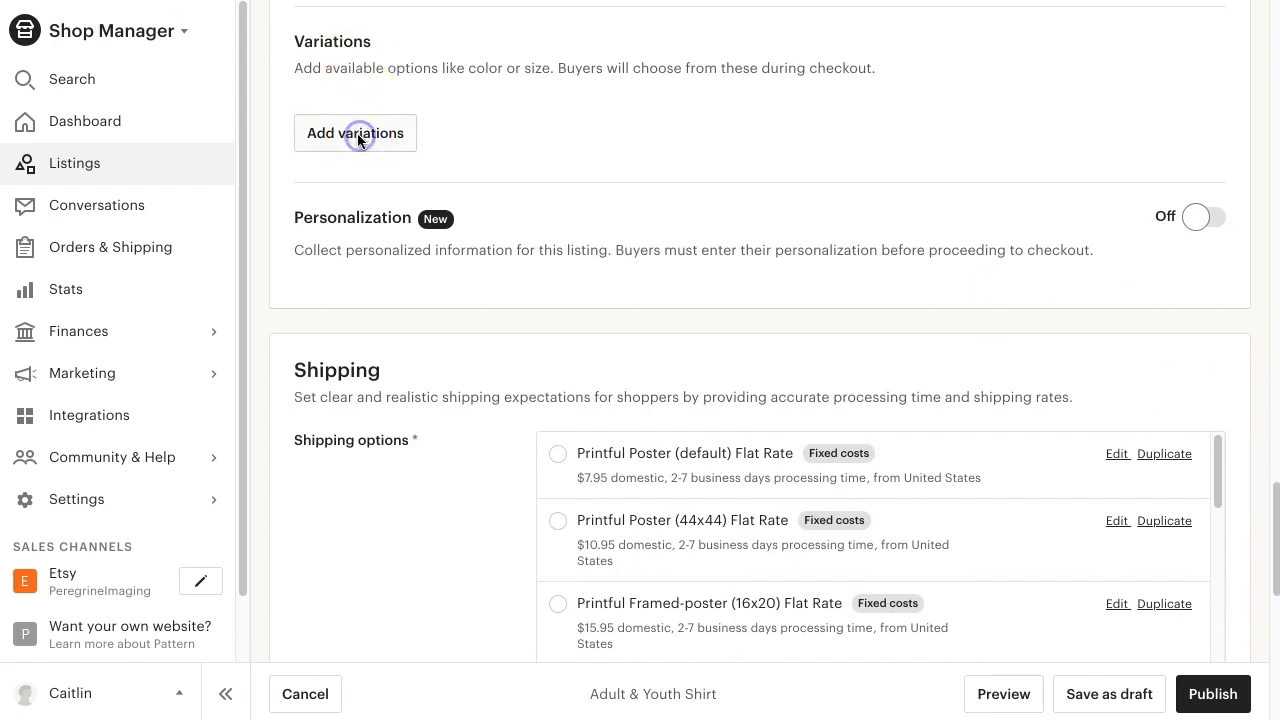
left_click(356, 132)
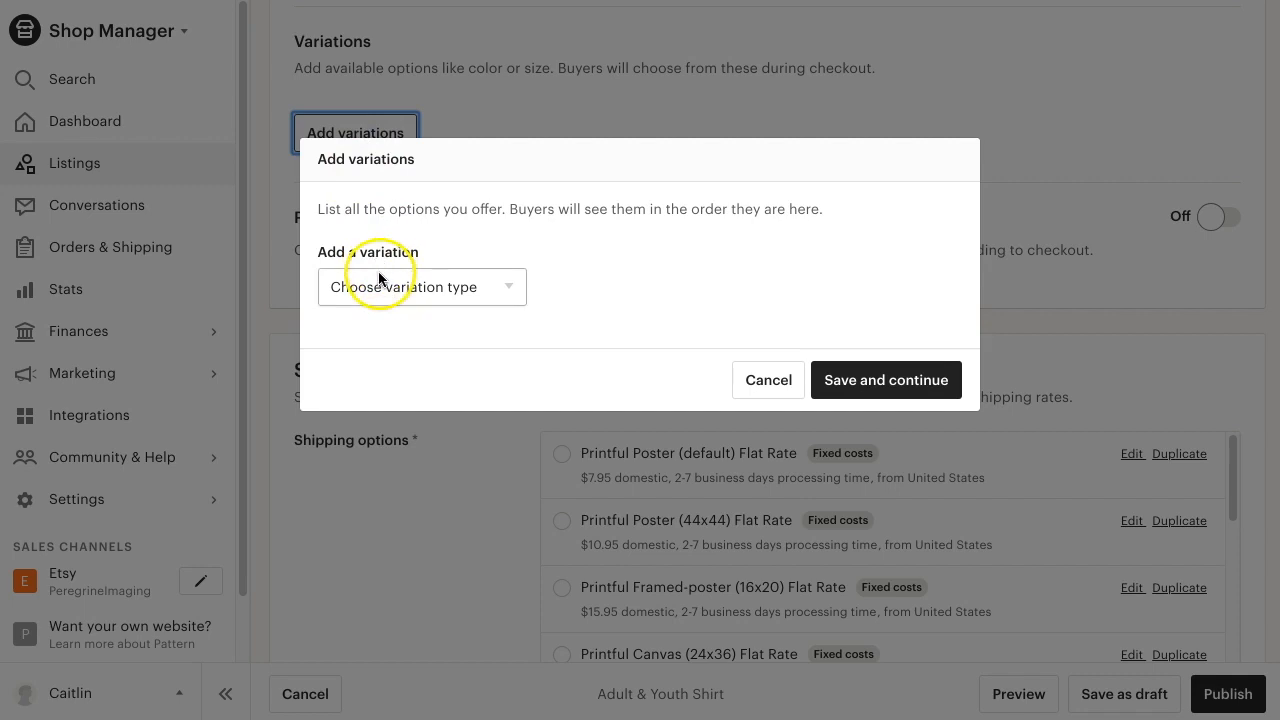
left_click(420, 288)
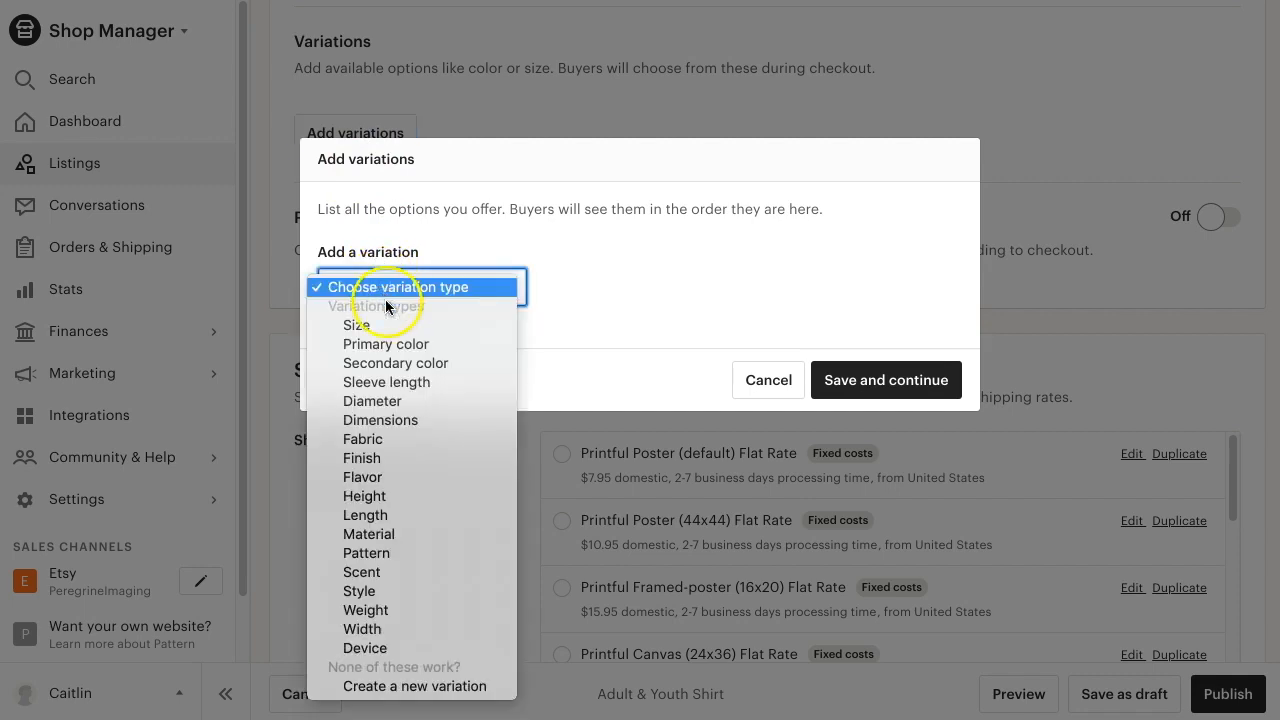
mouse_move(410, 686)
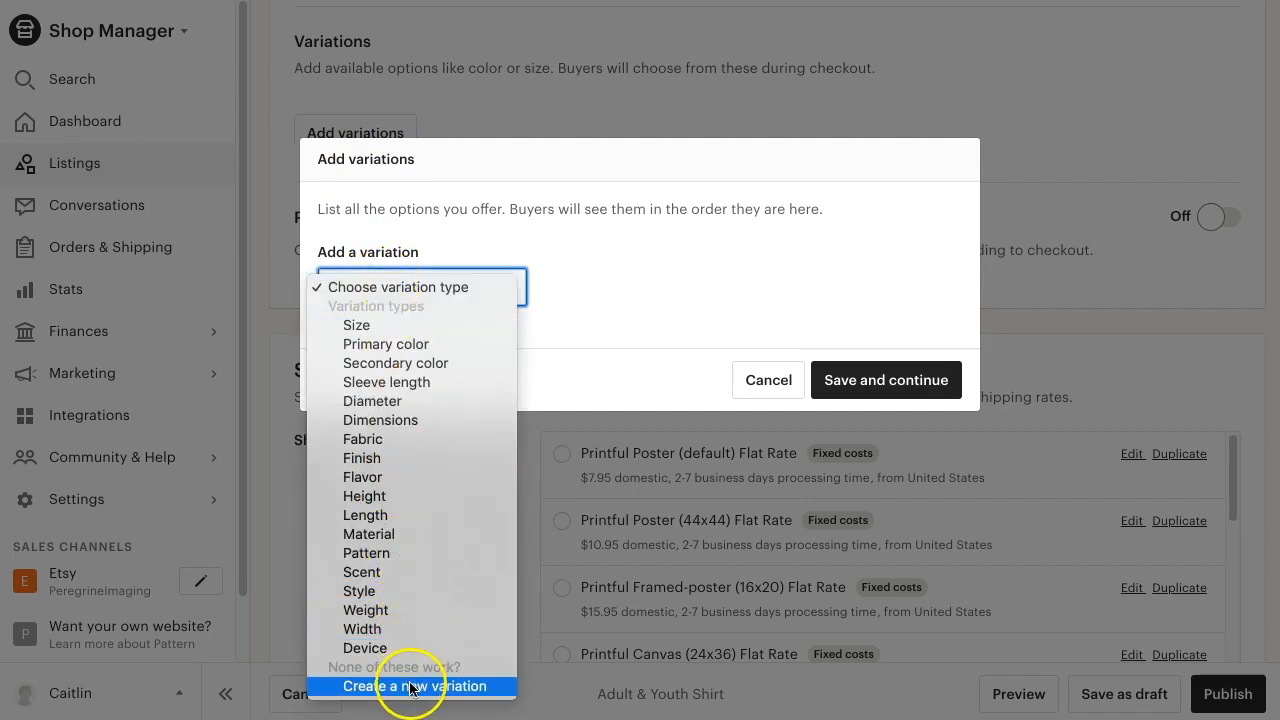
left_click(416, 686)
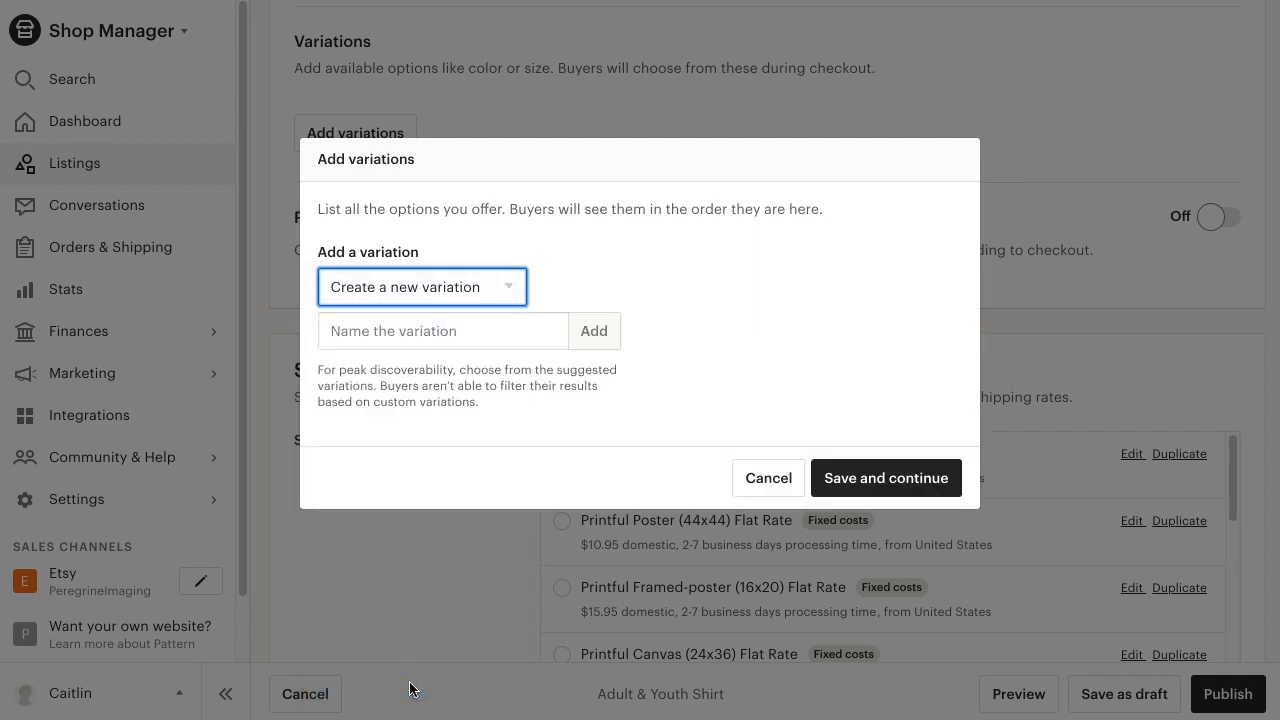
left_click(442, 330)
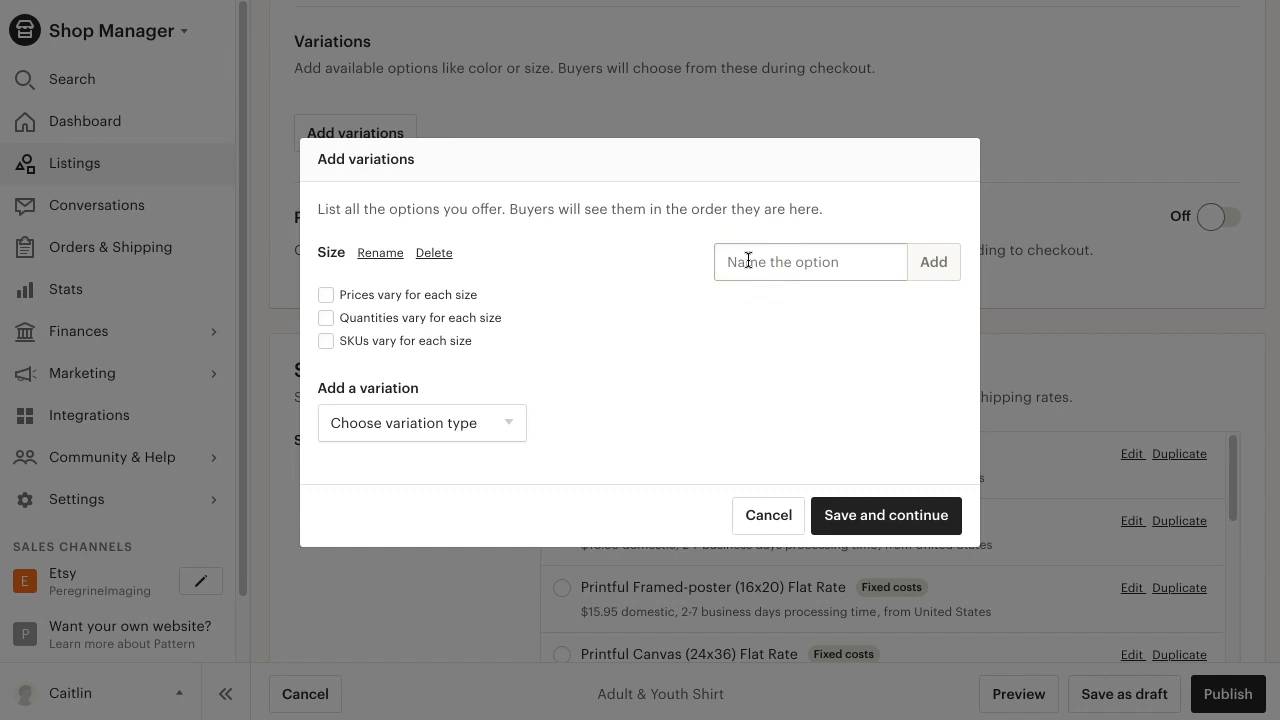
- Add the six size options Adult S, M, L and Youth S, M, L
type("Adult L")
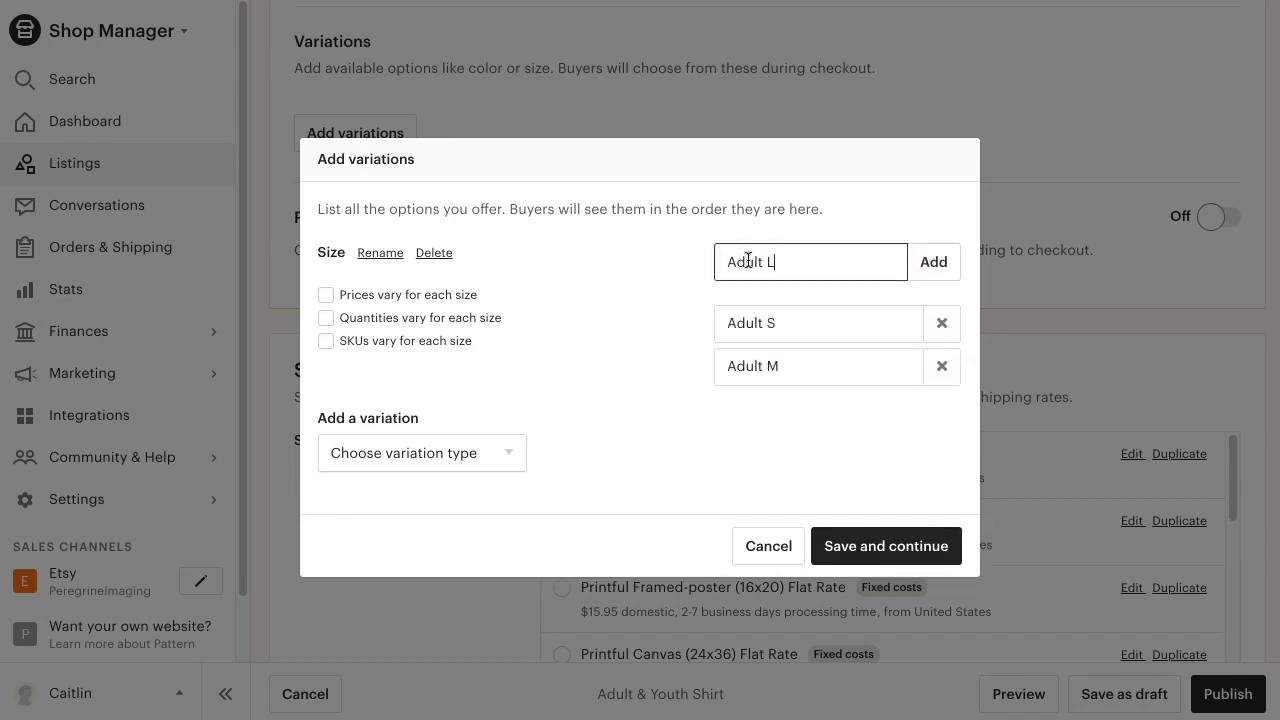
left_click(932, 260)
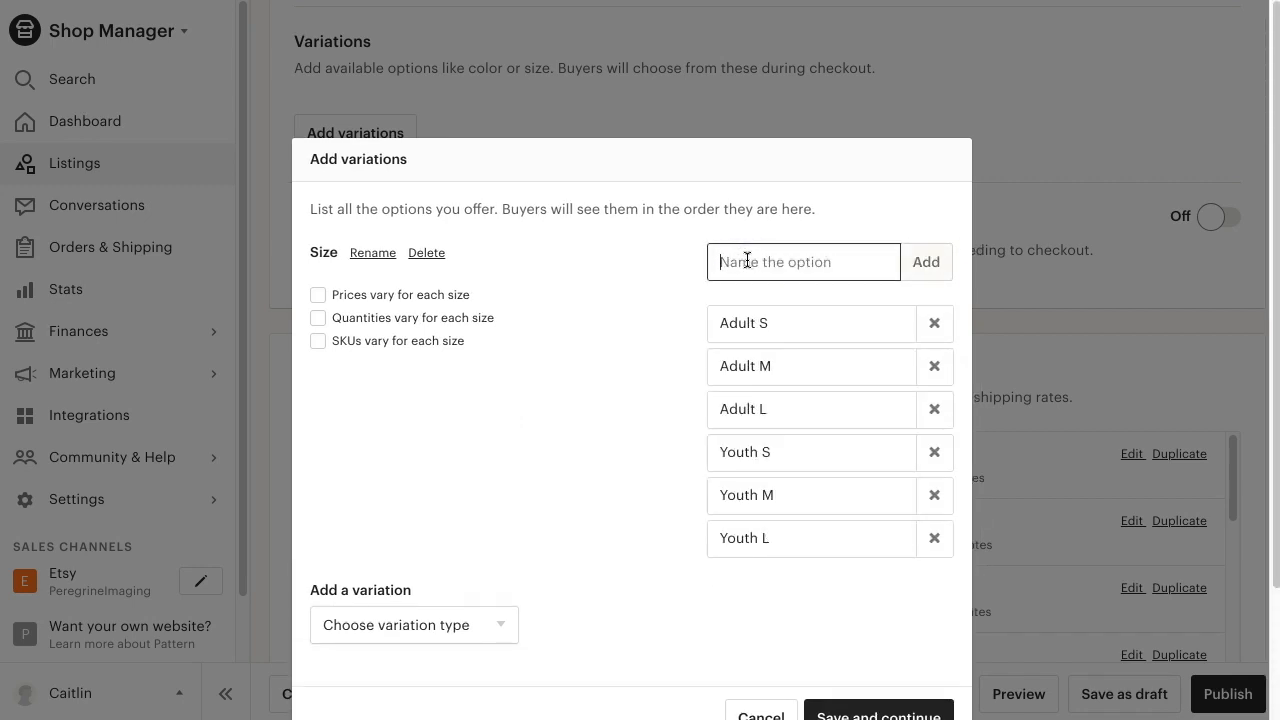
mouse_move(368, 584)
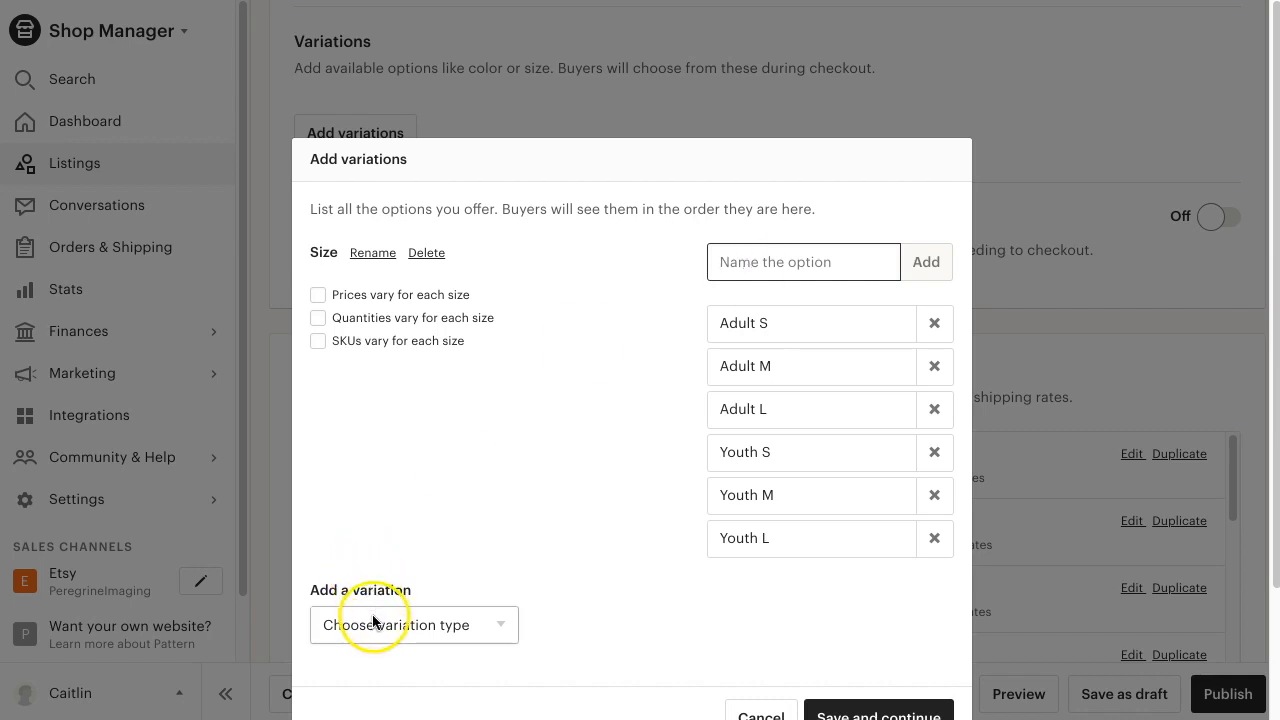
- Add a Primary color variation with Blue and Red options
left_click(412, 624)
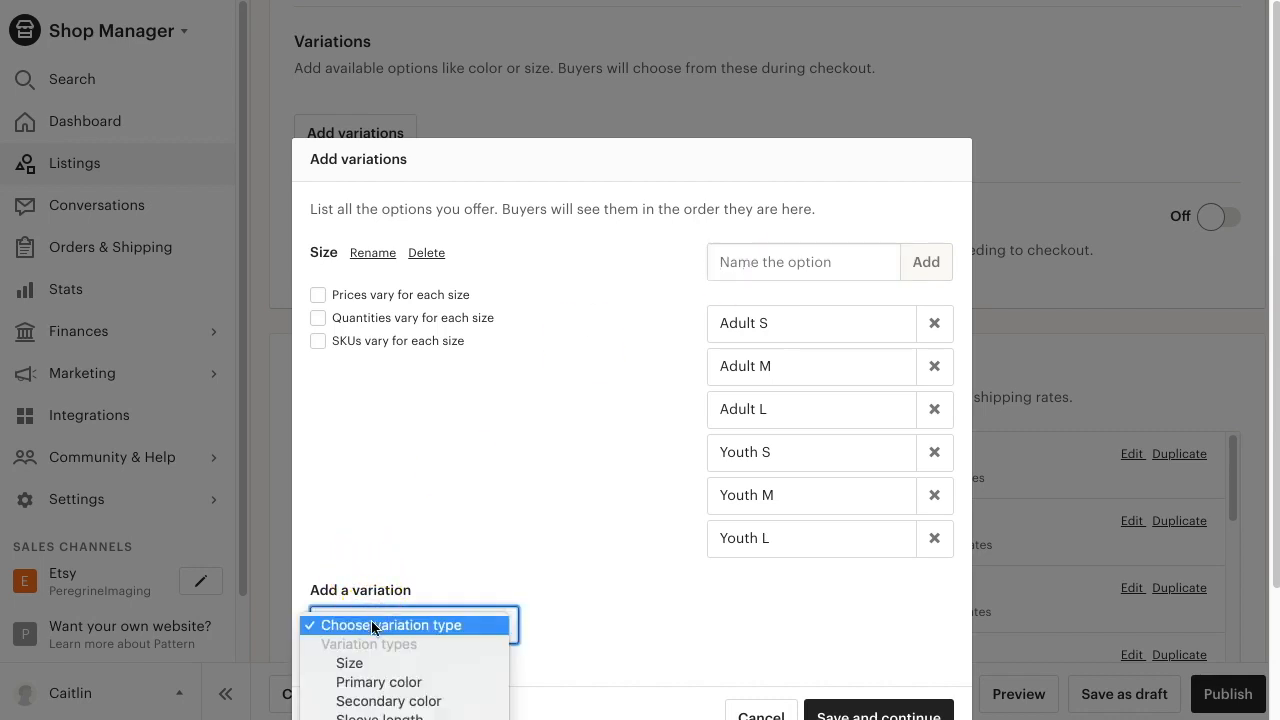
left_click(378, 682)
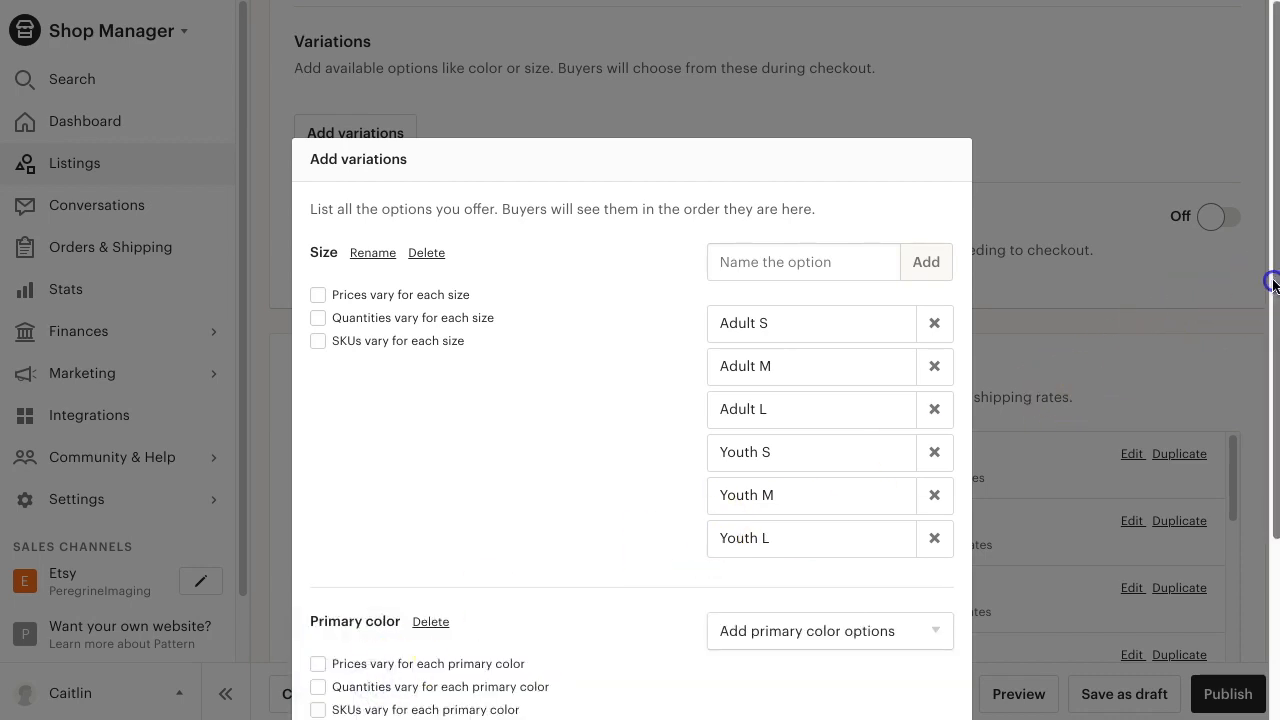
left_click(828, 630)
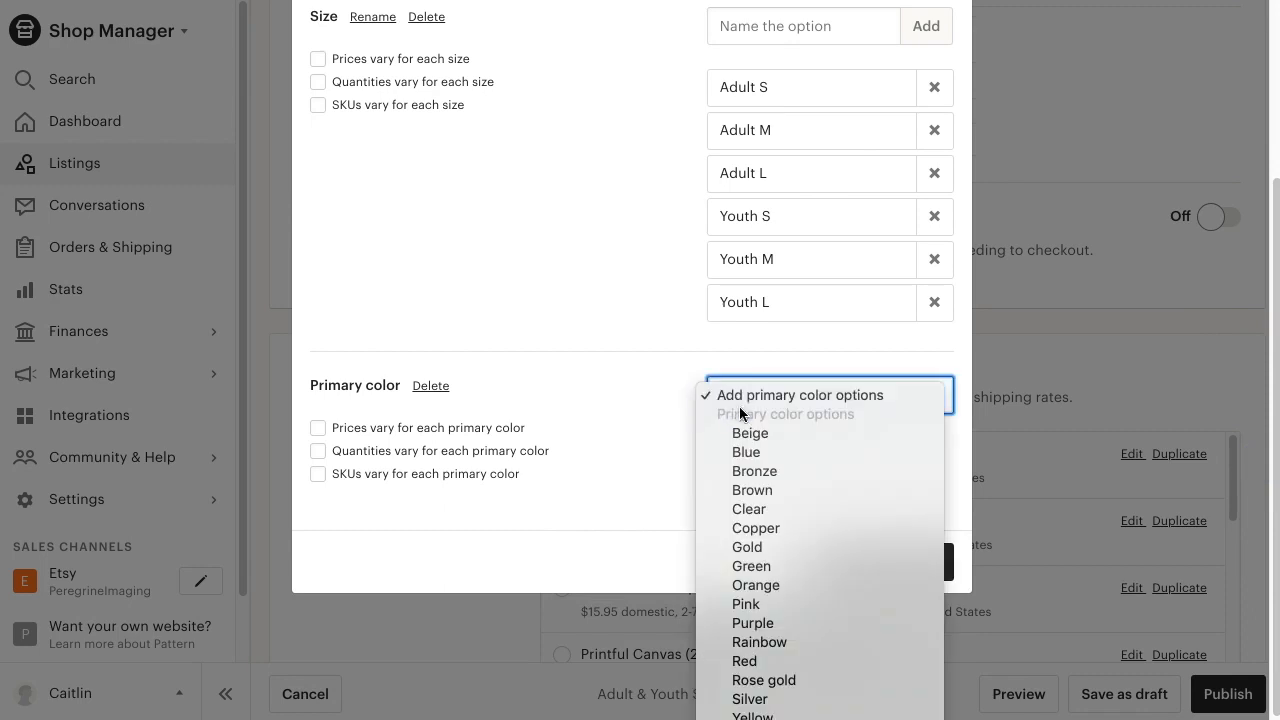
mouse_move(790, 622)
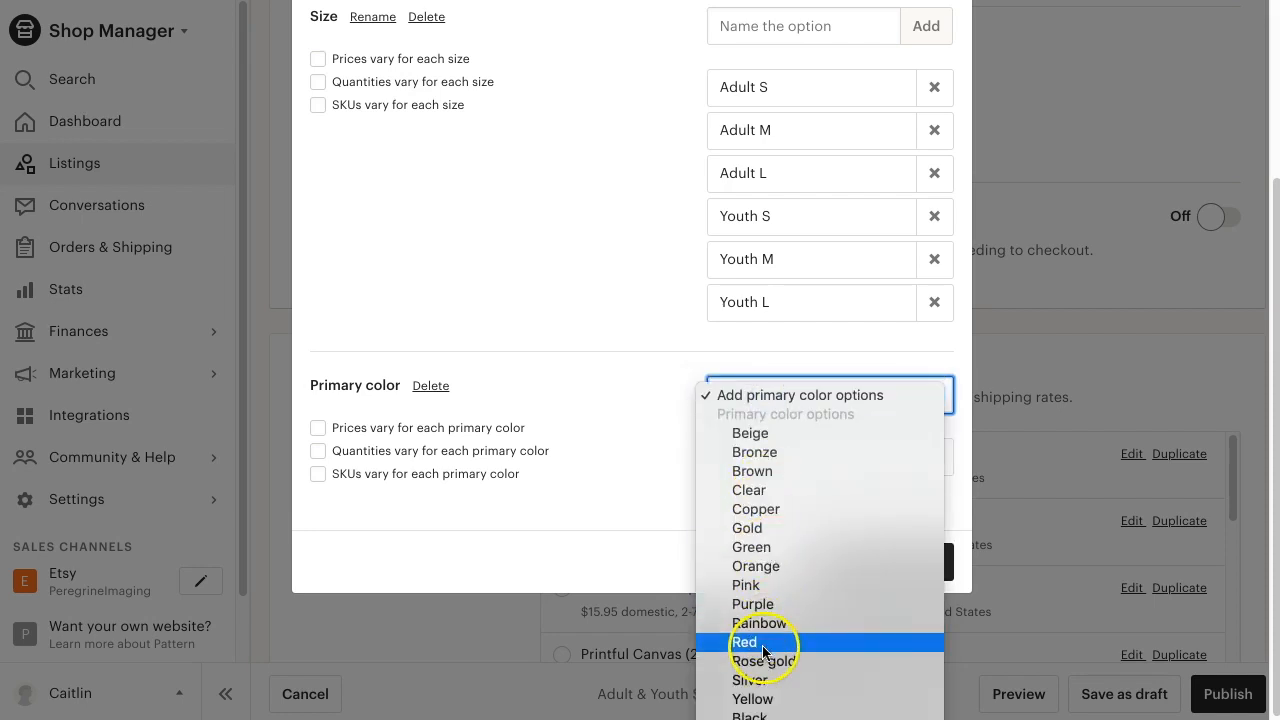
left_click(744, 642)
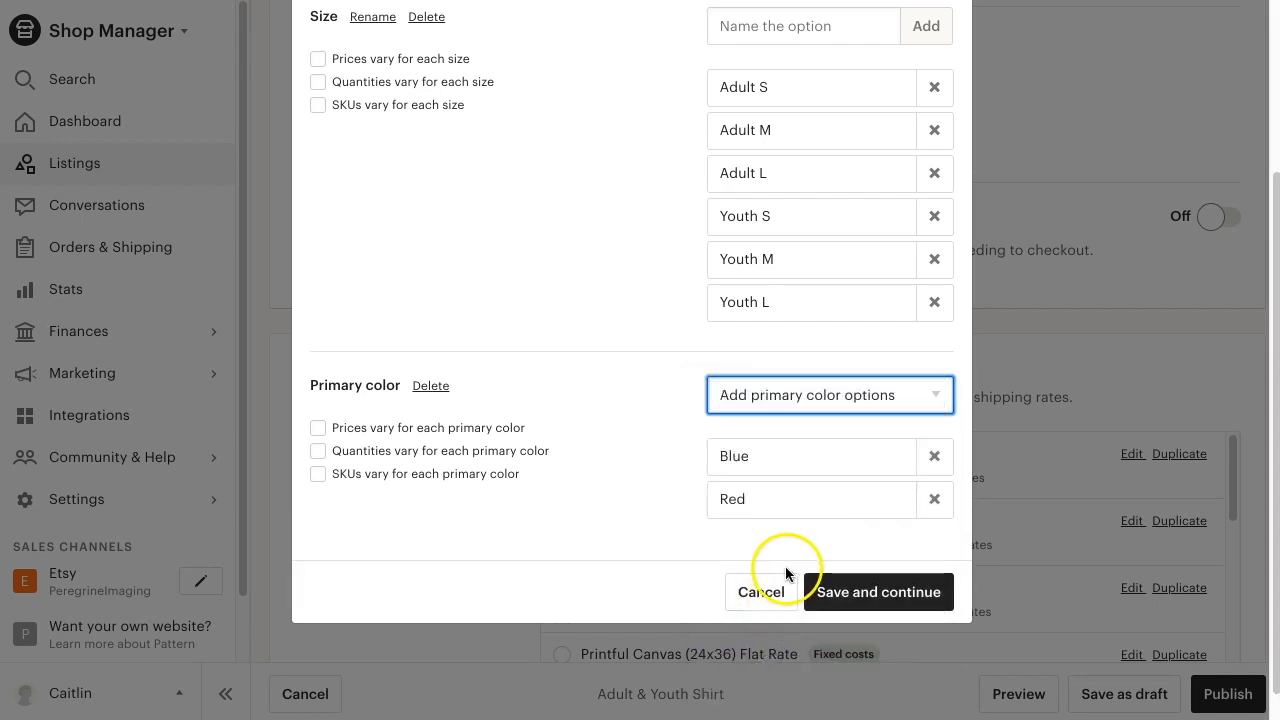
mouse_move(796, 560)
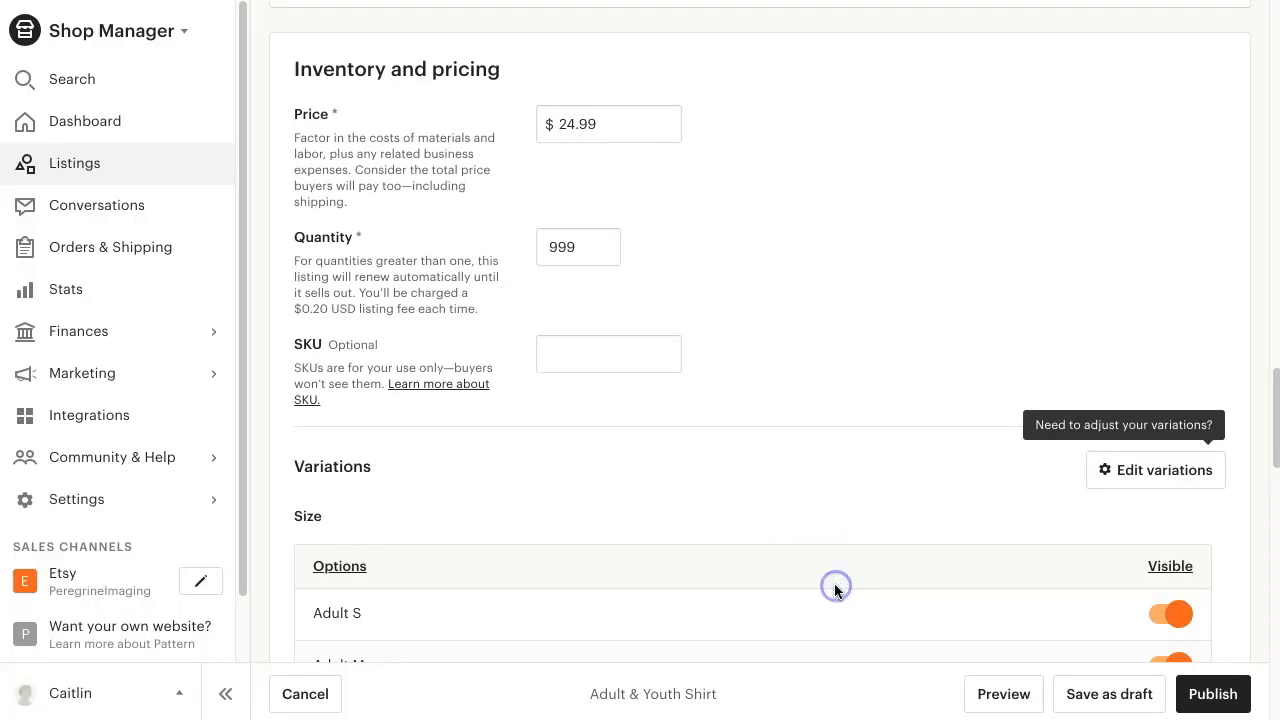
mouse_move(836, 588)
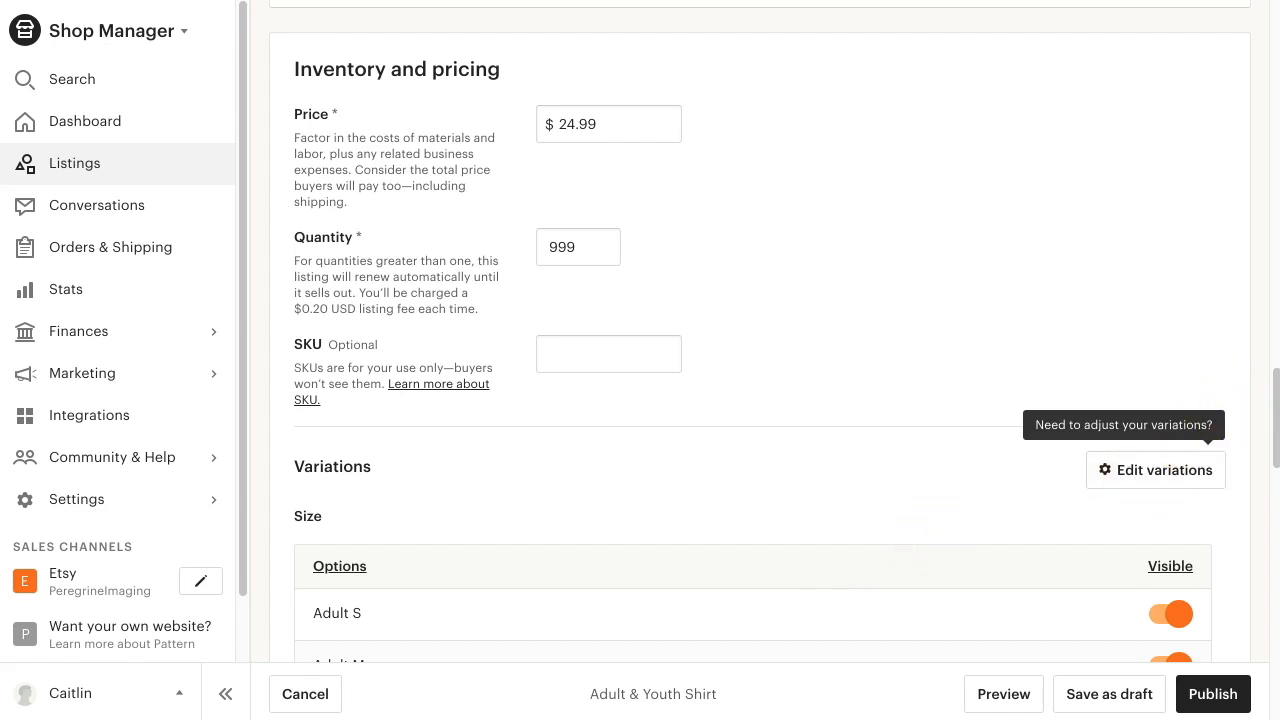
- Keep the variations and save the Adult & Youth Shirt listing as a draft
scroll("down", 3)
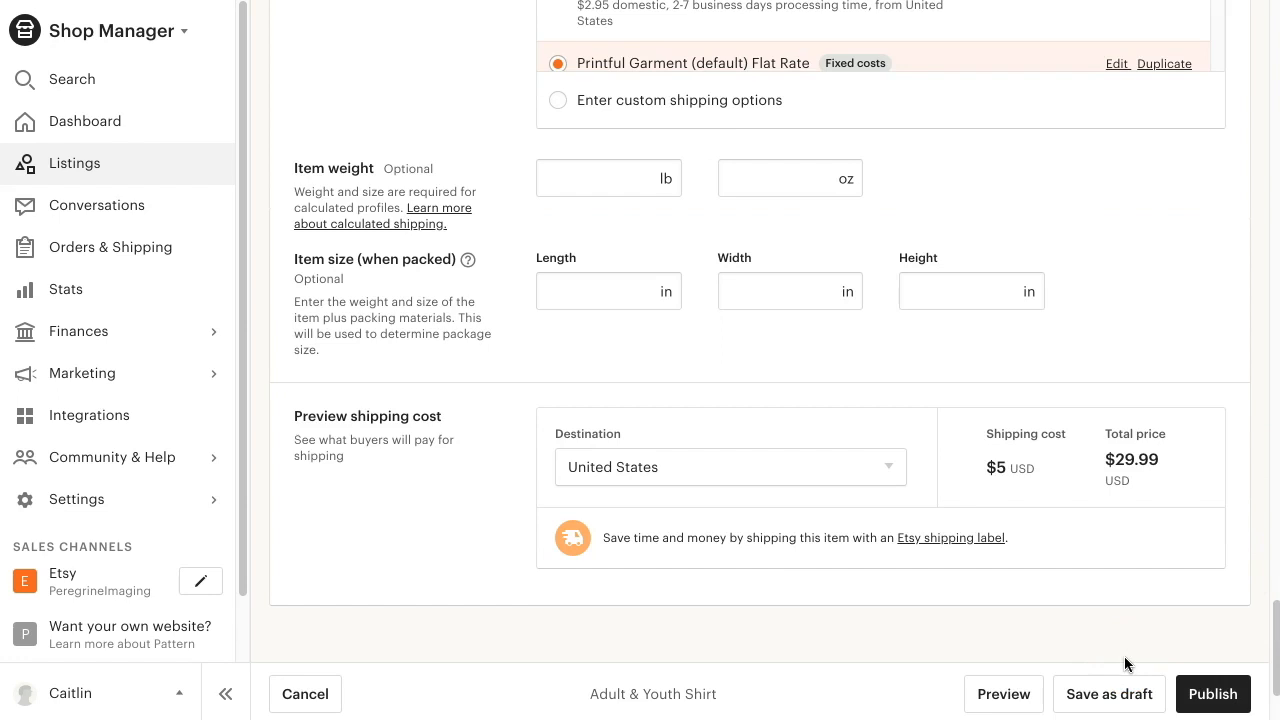
left_click(1108, 692)
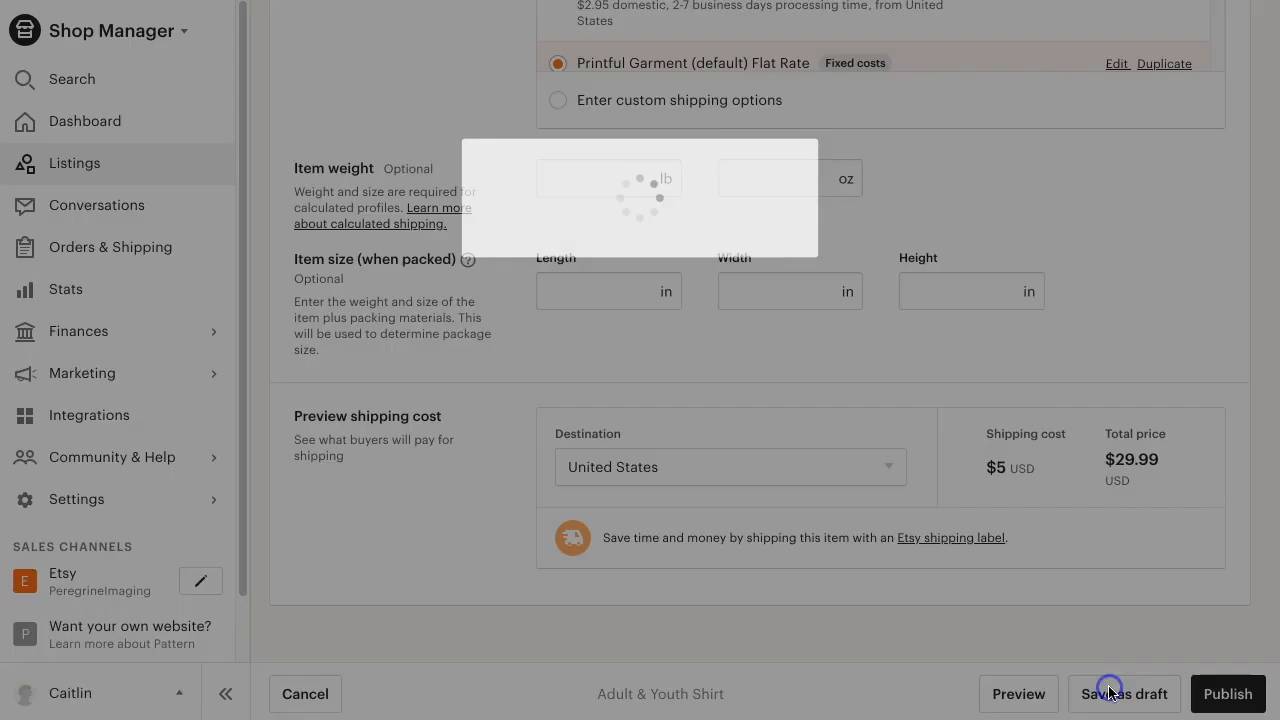
left_click(1124, 694)
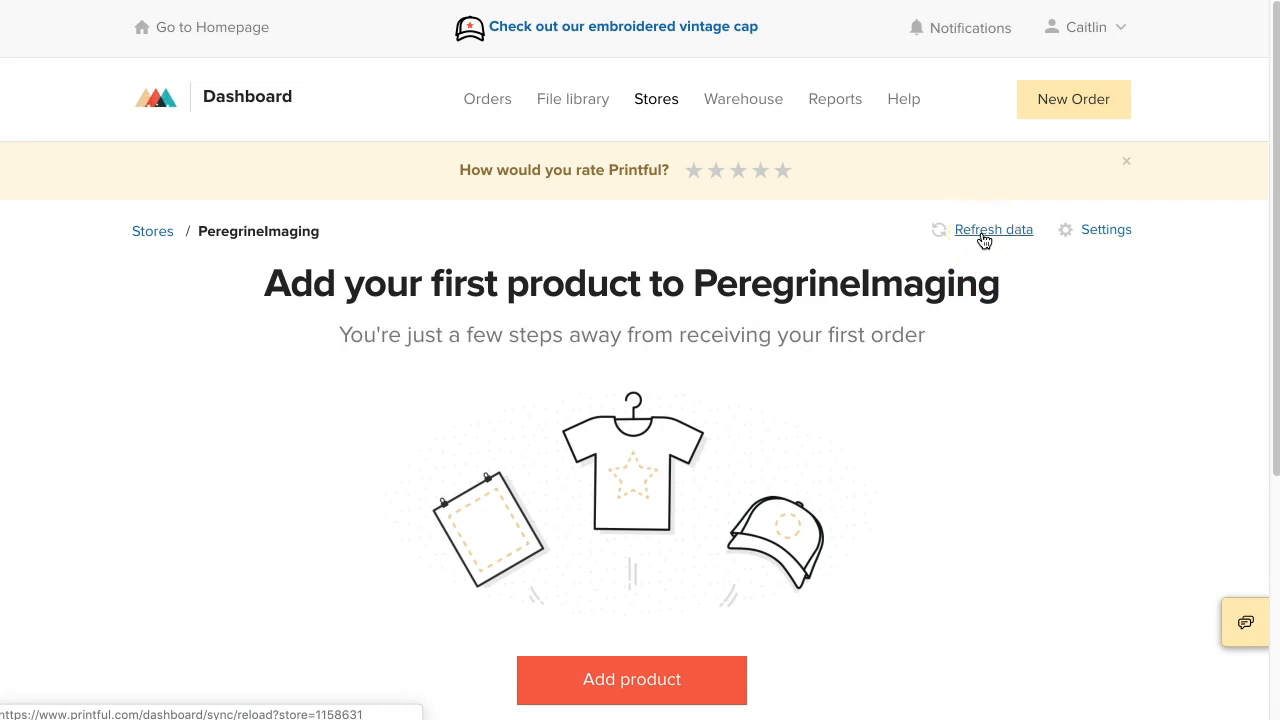
- Refresh the store data and open Adult & Youth Shirt's 12 unsynced variants for editing
left_click(992, 228)
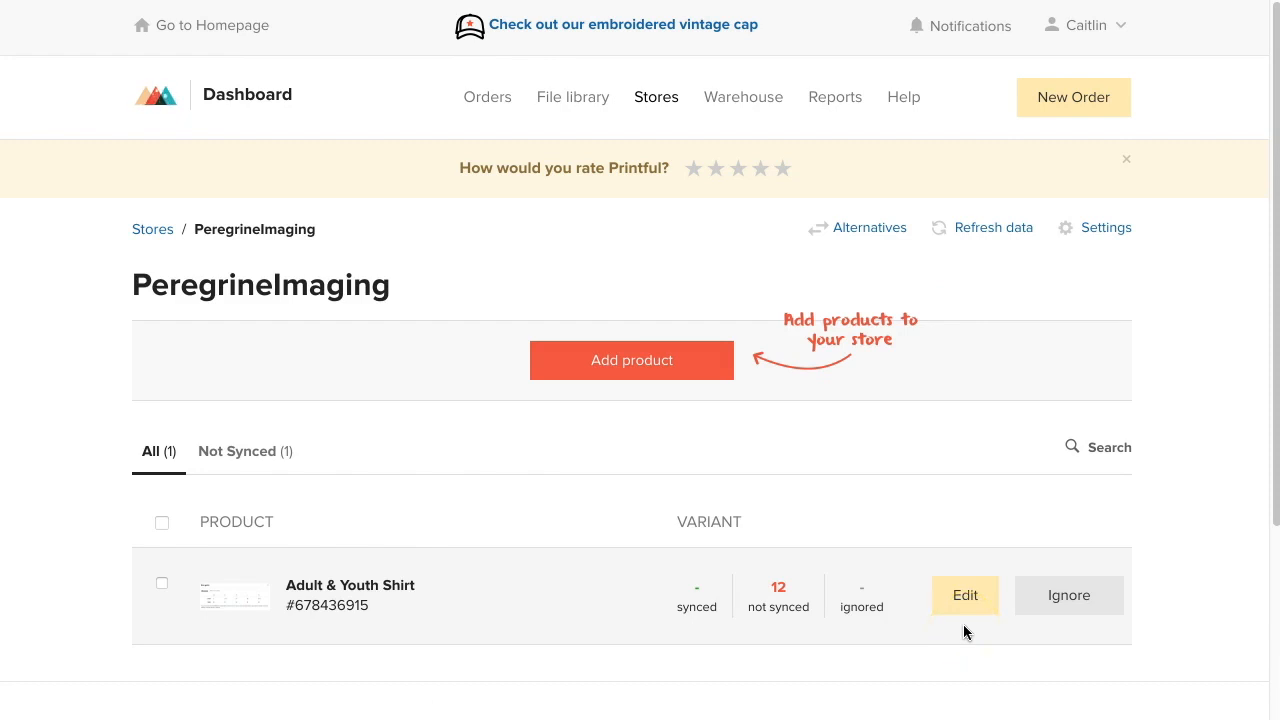
left_click(964, 596)
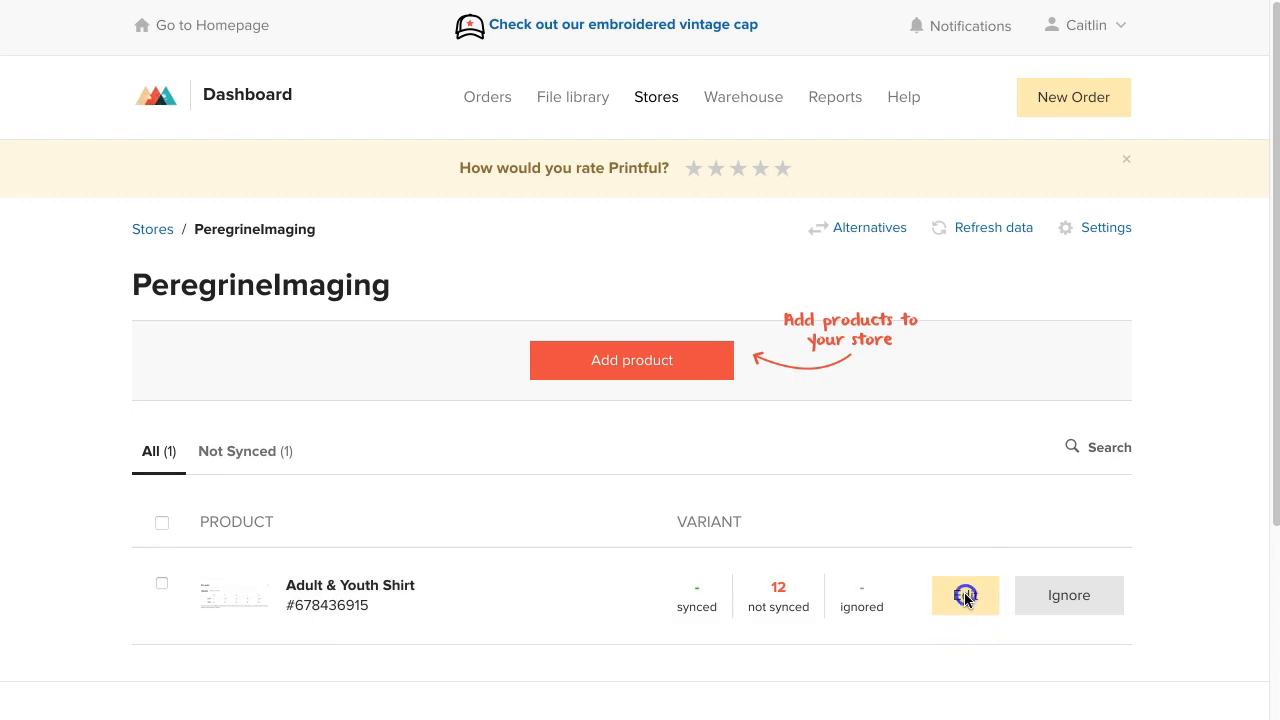
left_click(964, 596)
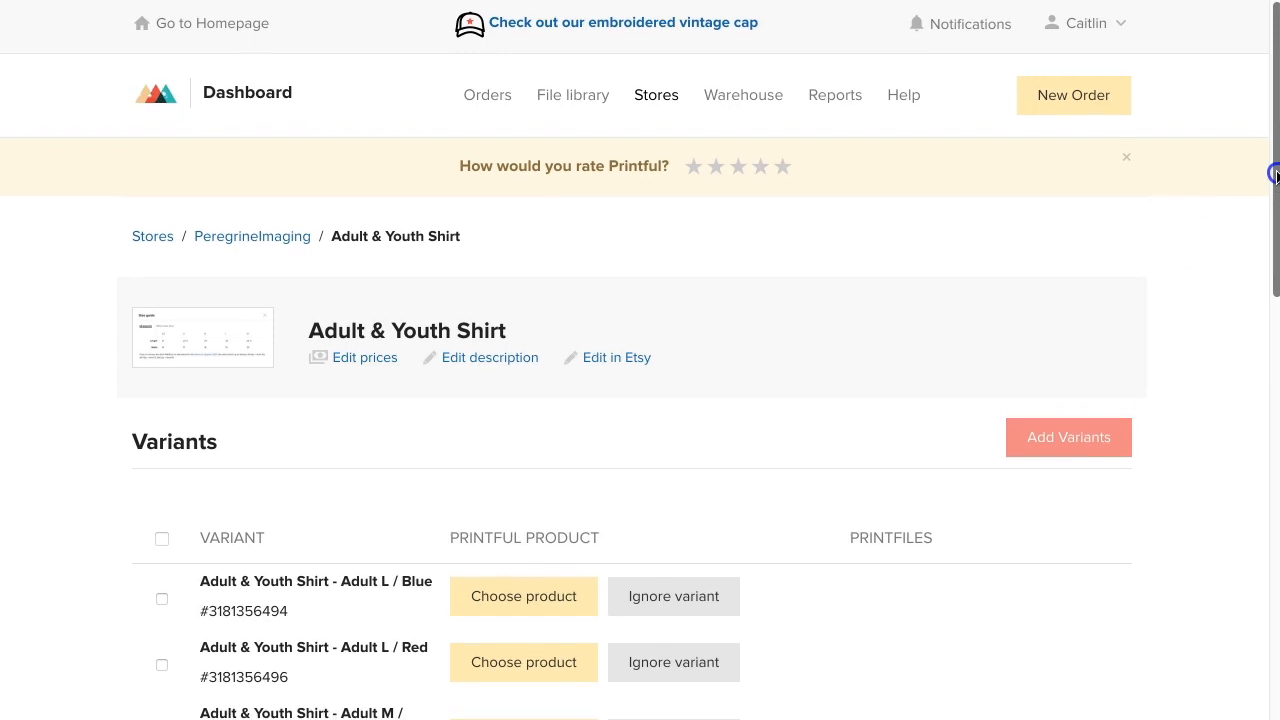
scroll("down", 3)
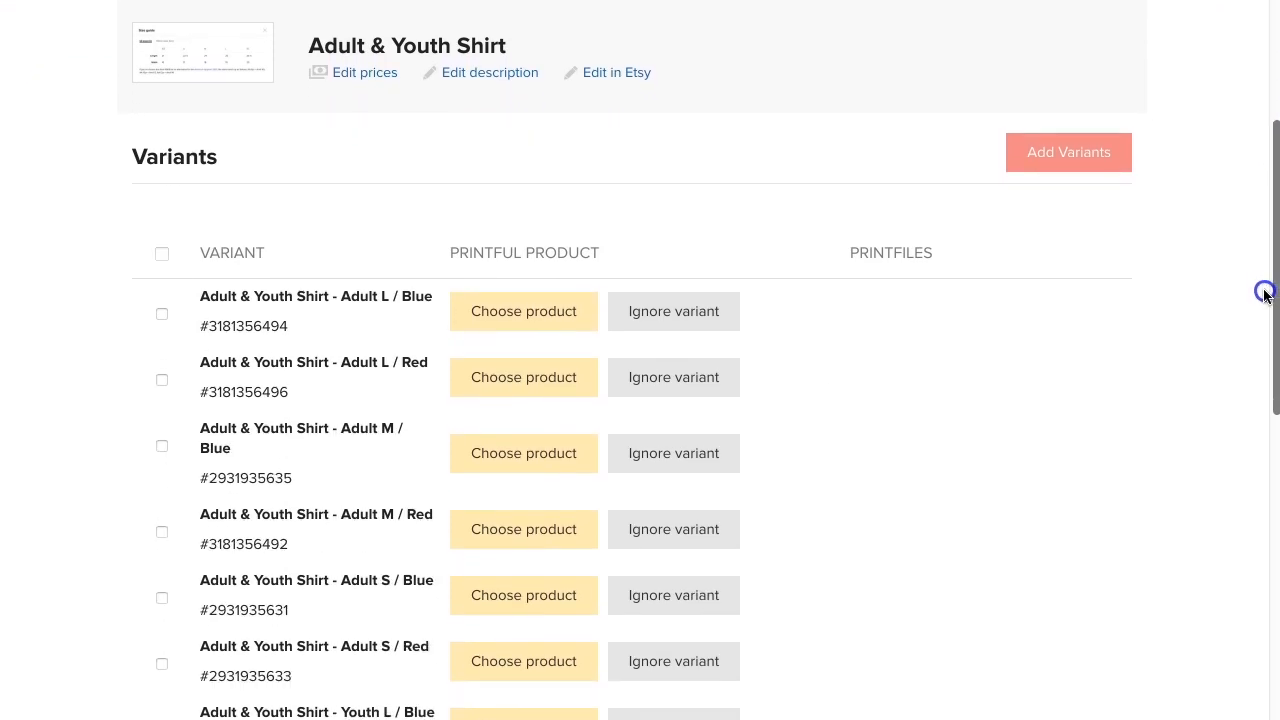
scroll("down", 3)
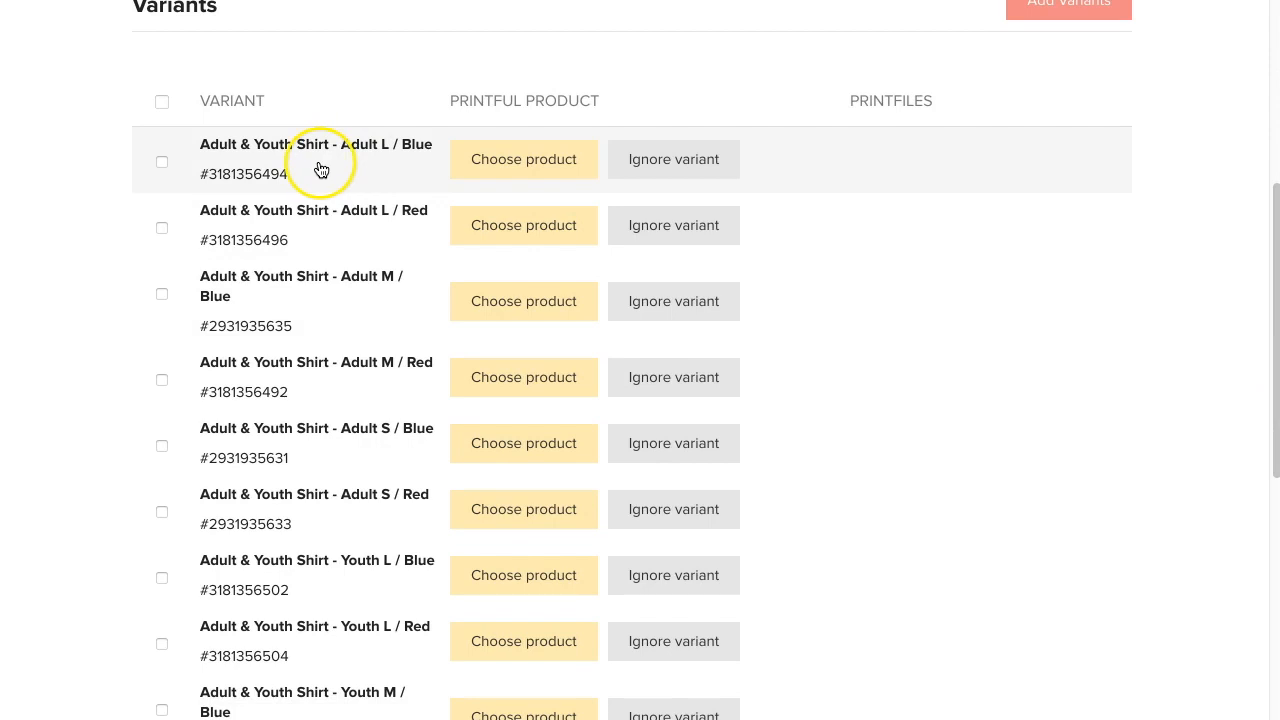
mouse_move(384, 160)
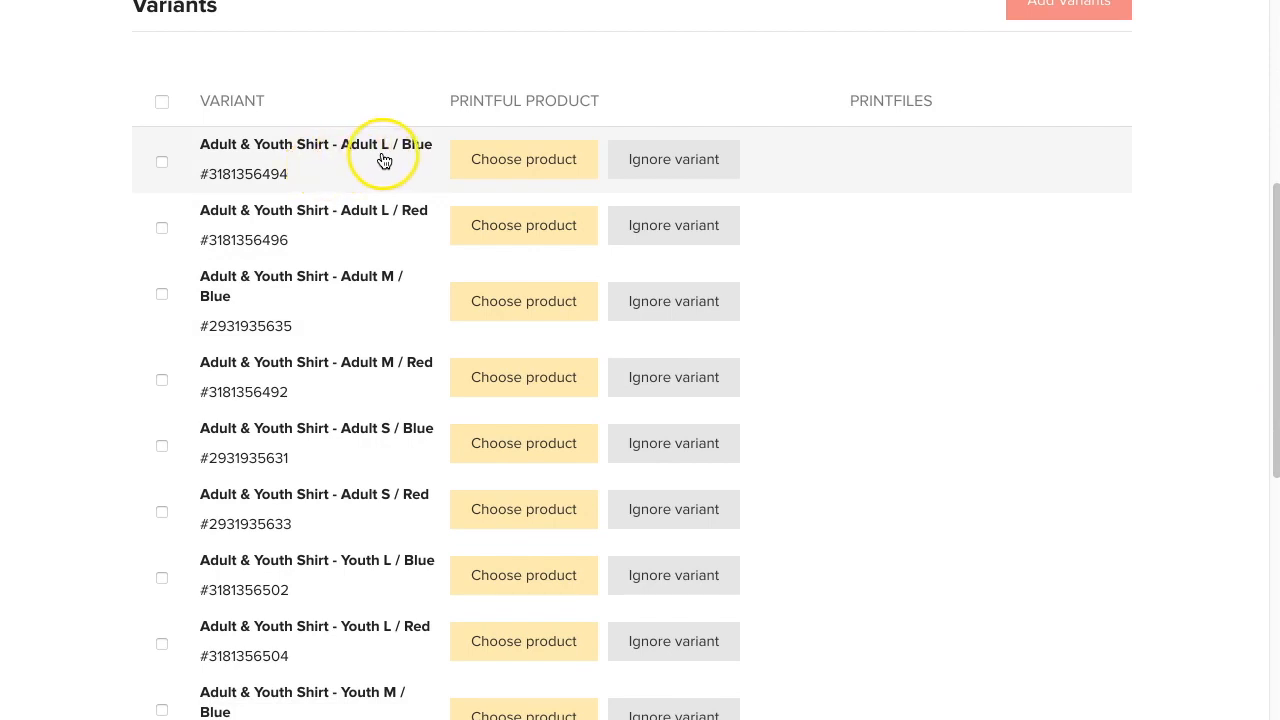
mouse_move(414, 158)
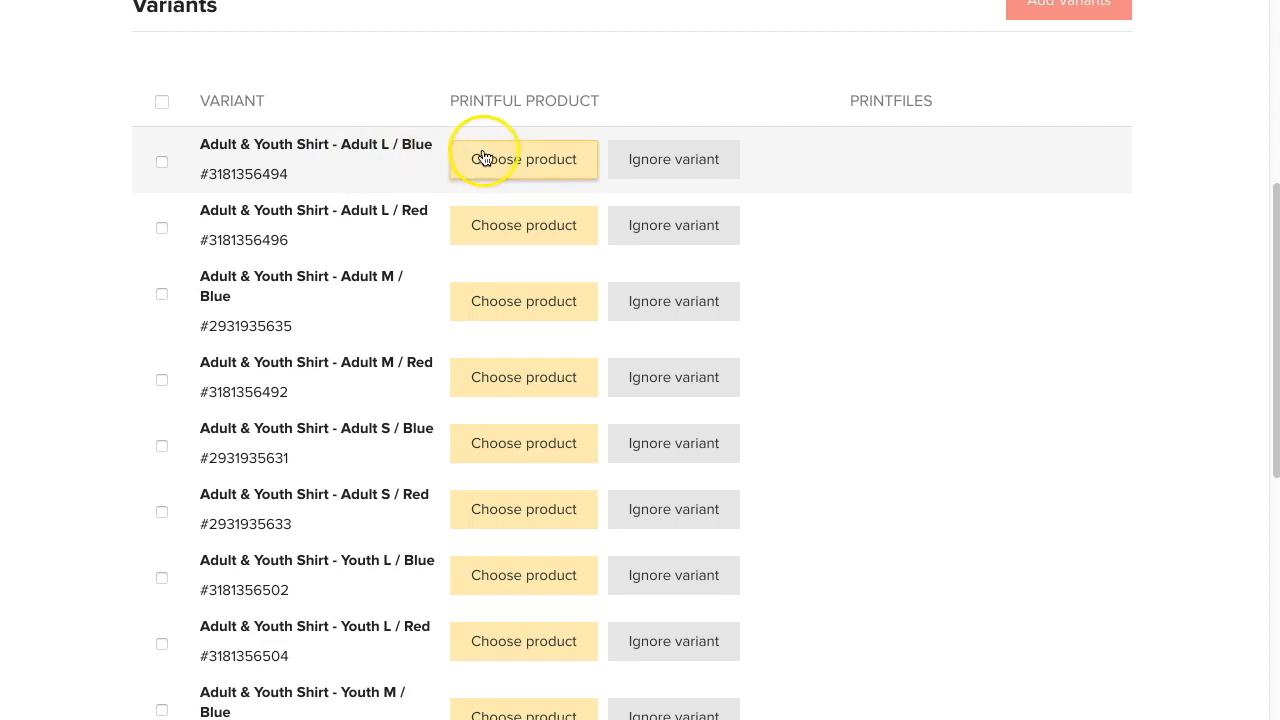
- Choose the Bella + Canvas 3001 unisex tee in blue, size L, for Adult L / Blue
left_click(524, 160)
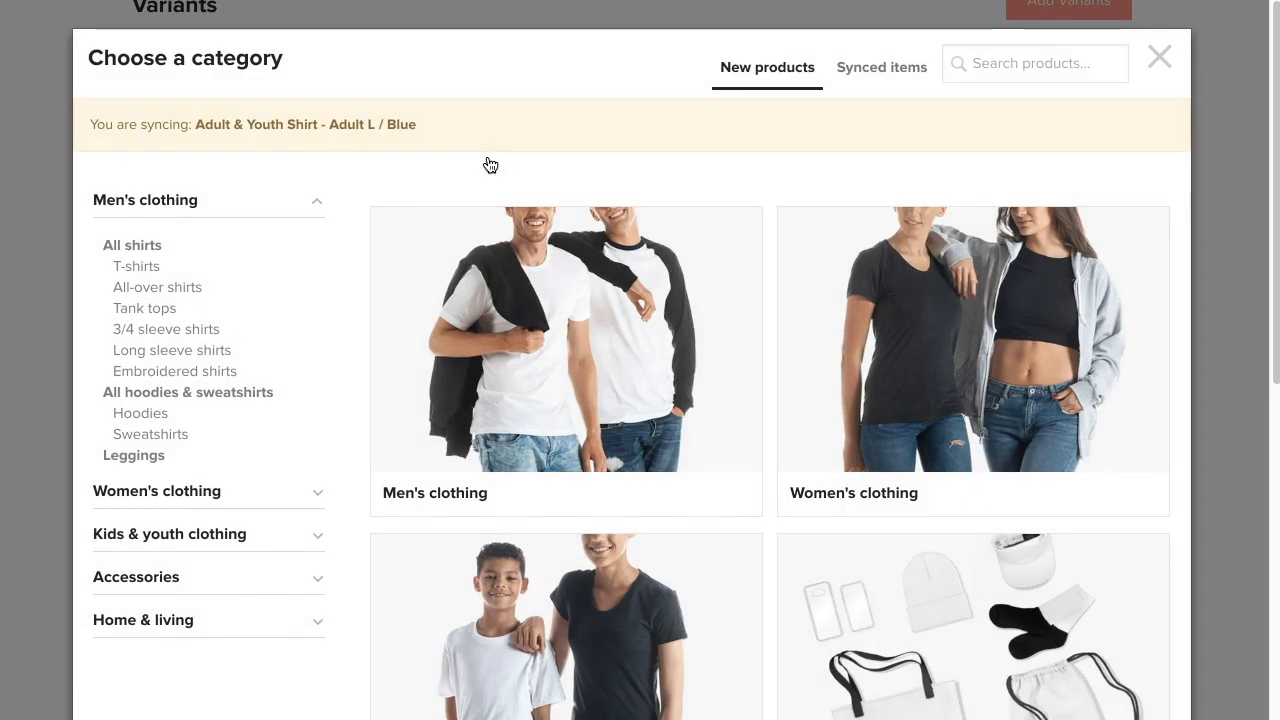
left_click(564, 358)
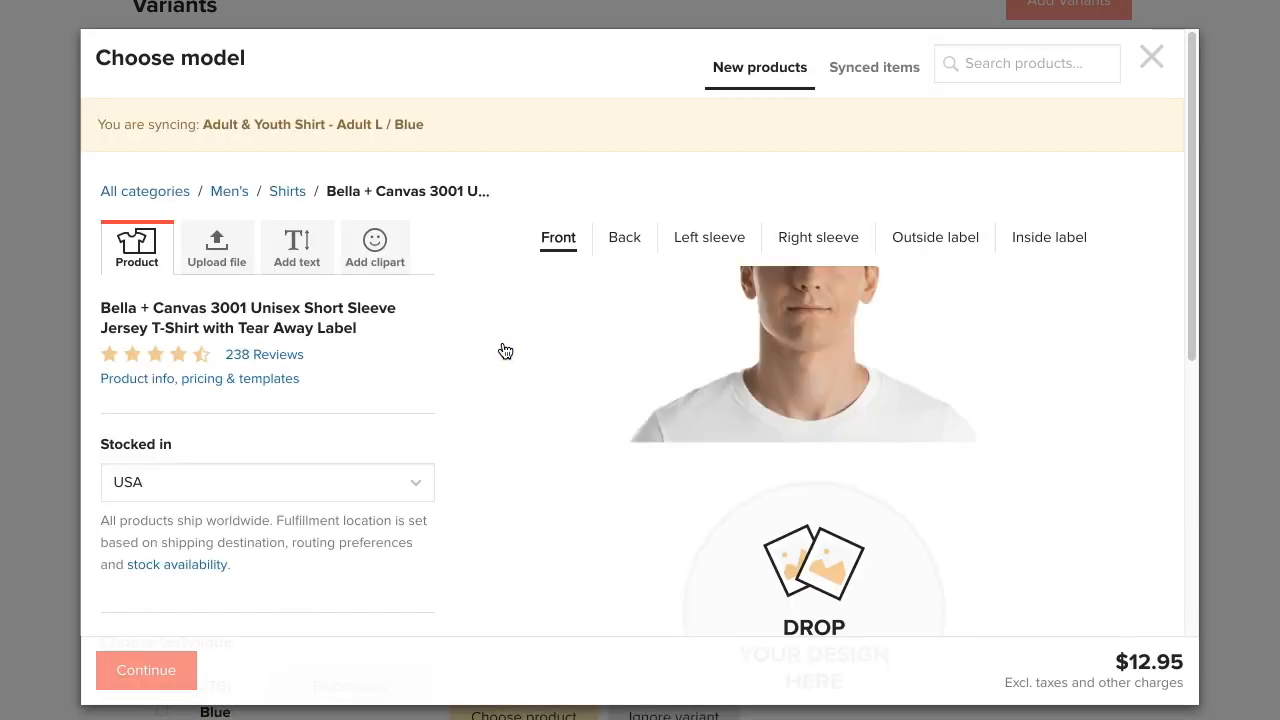
scroll("down", 3)
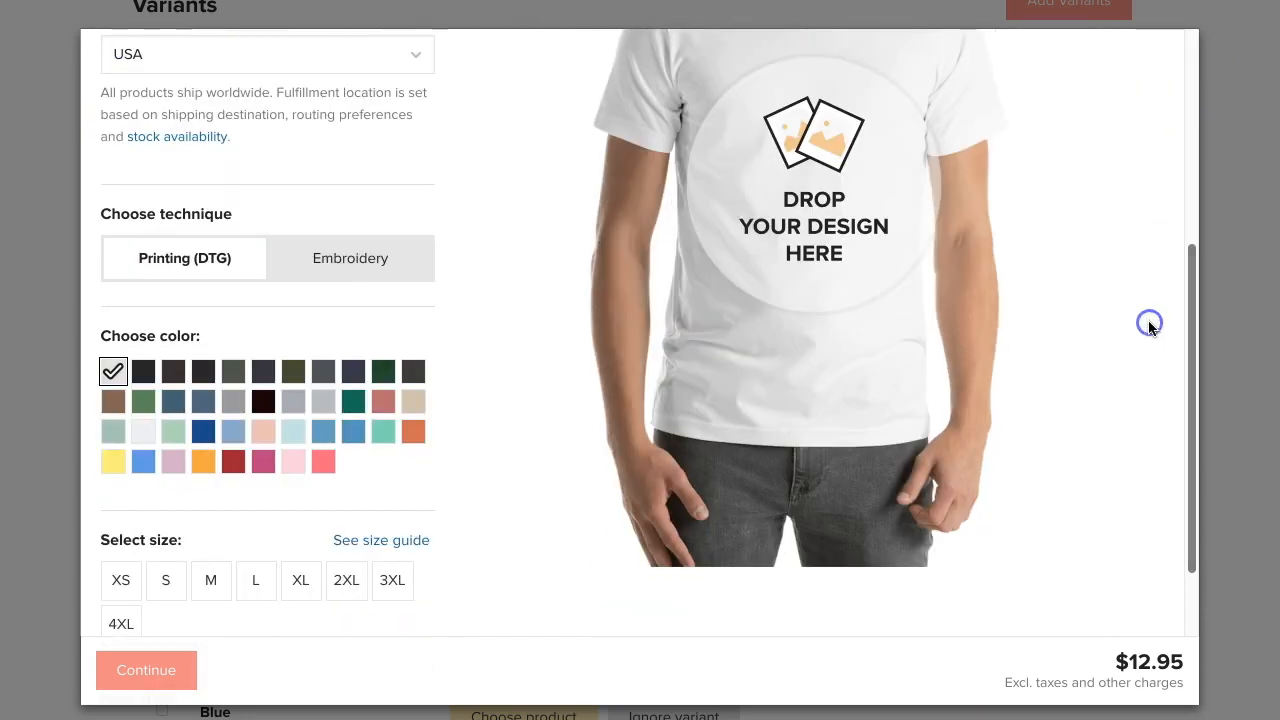
left_click(204, 430)
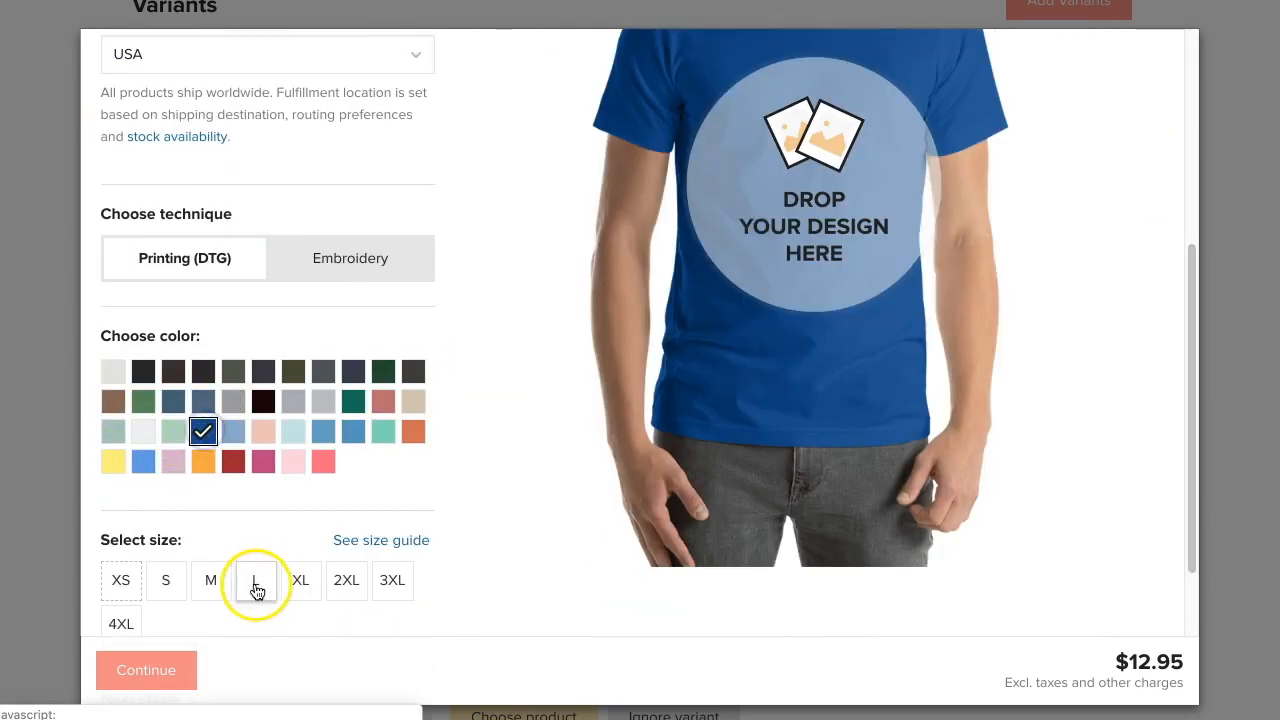
left_click(256, 580)
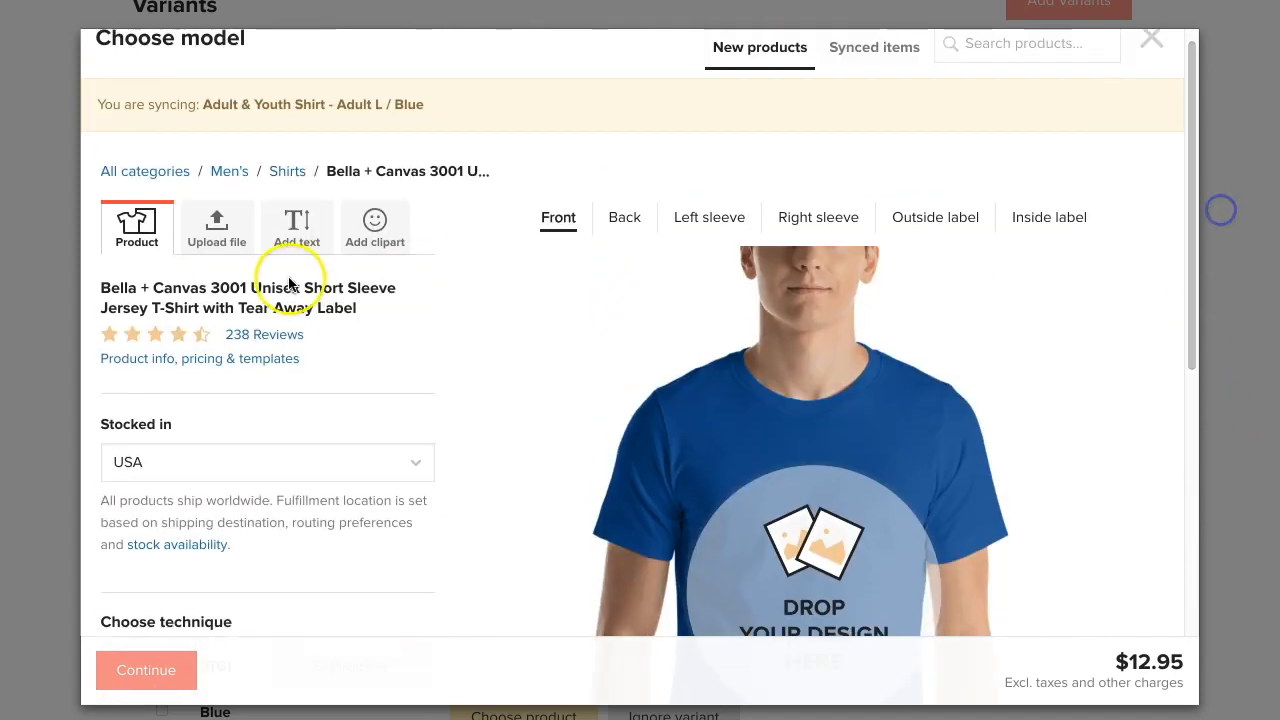
- Place the WHITE TEXT printfile from the library on the tee front and continue to sync the variant
left_click(216, 228)
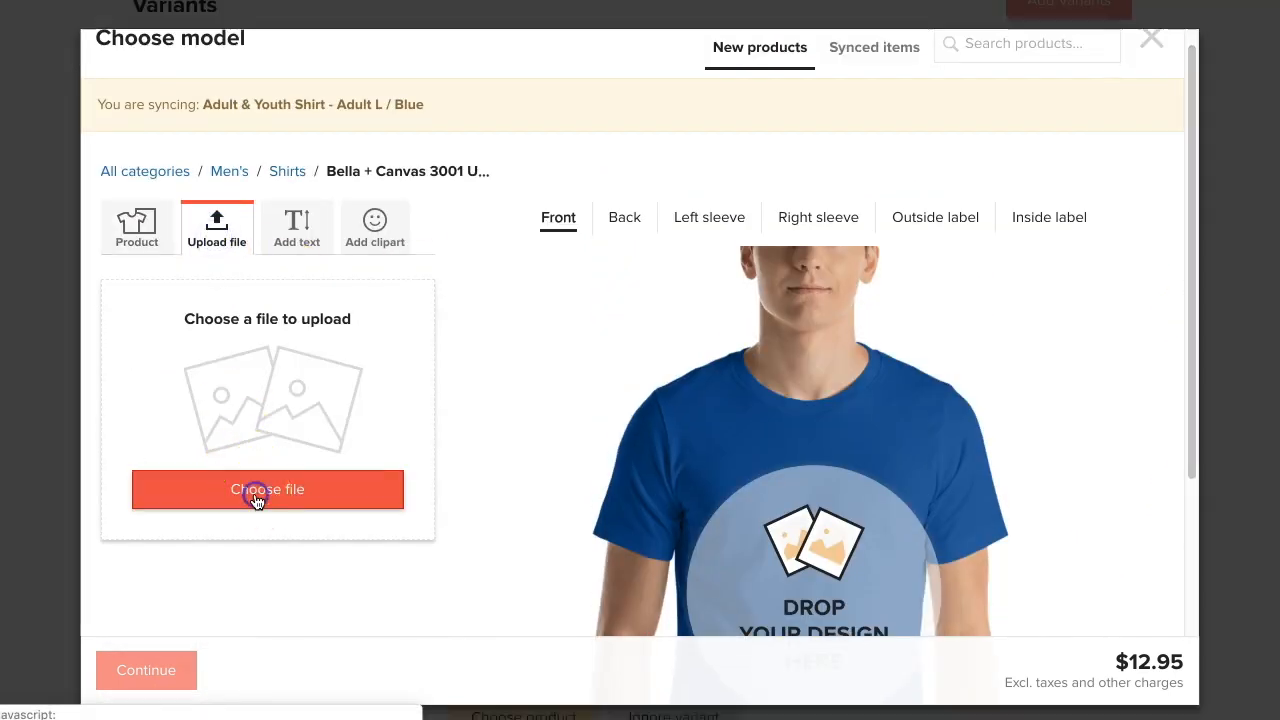
left_click(268, 488)
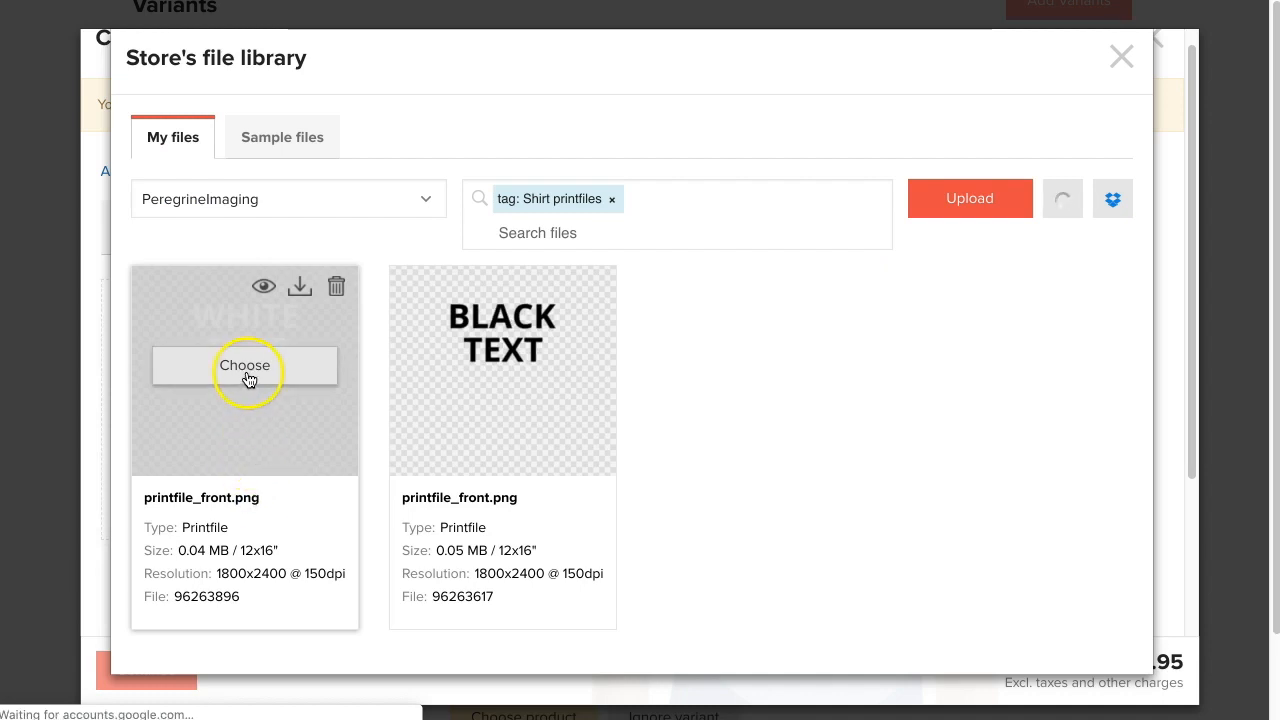
left_click(244, 364)
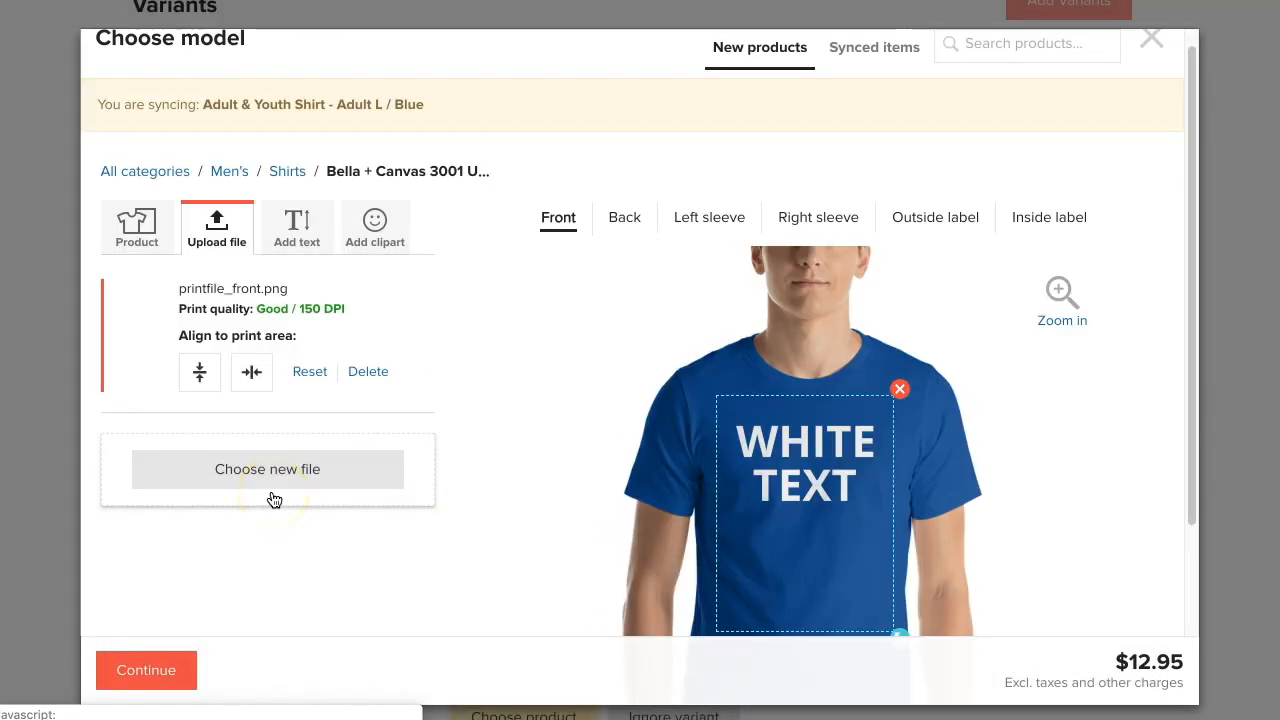
left_click(146, 670)
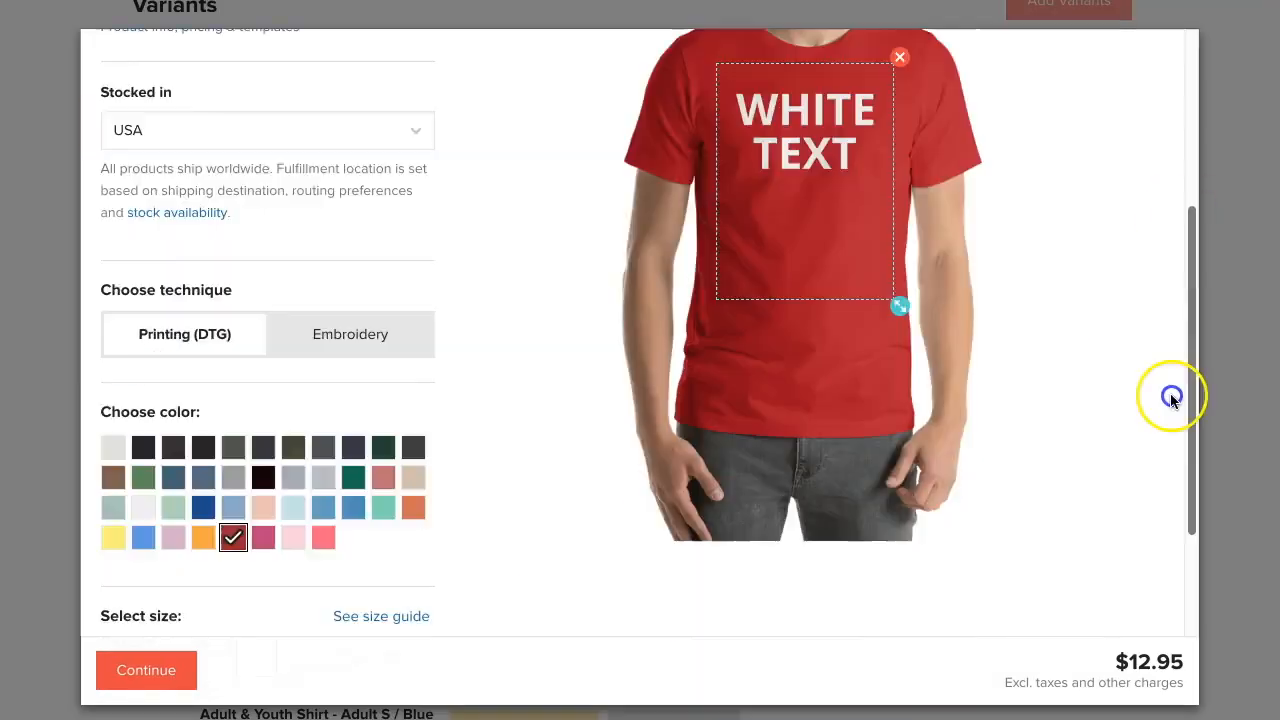
scroll("down", 3)
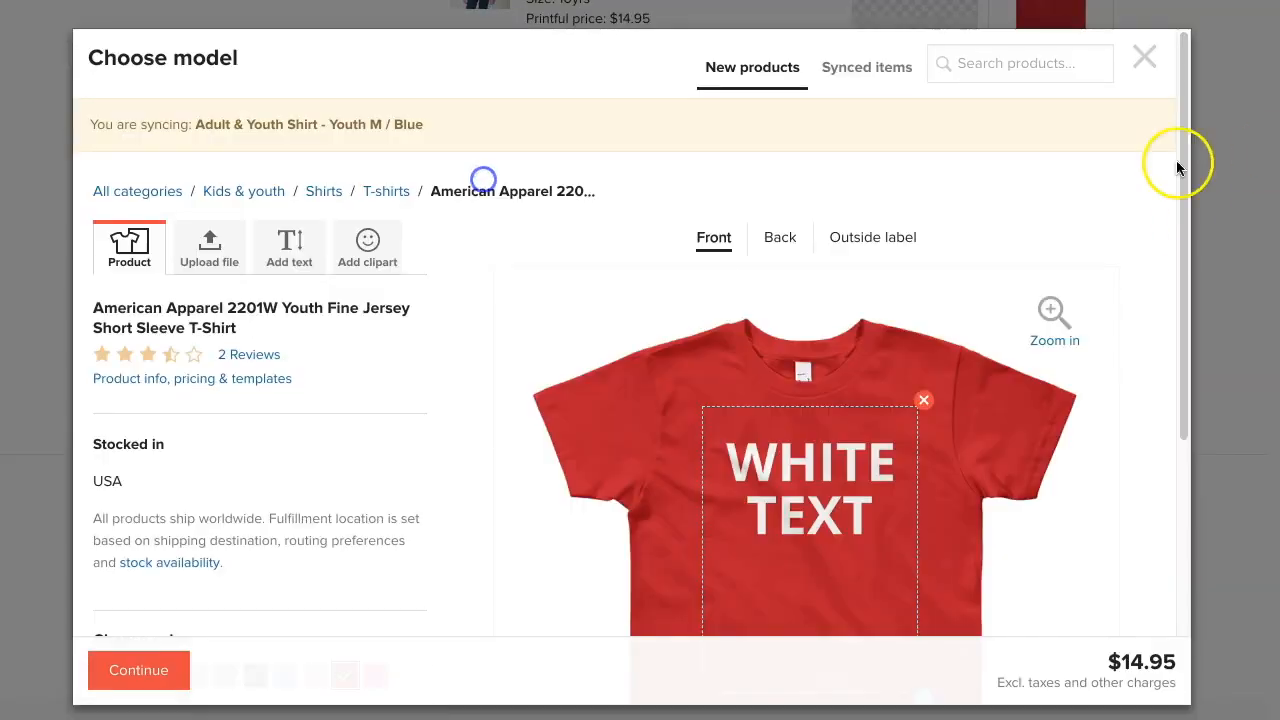
scroll("down", 3)
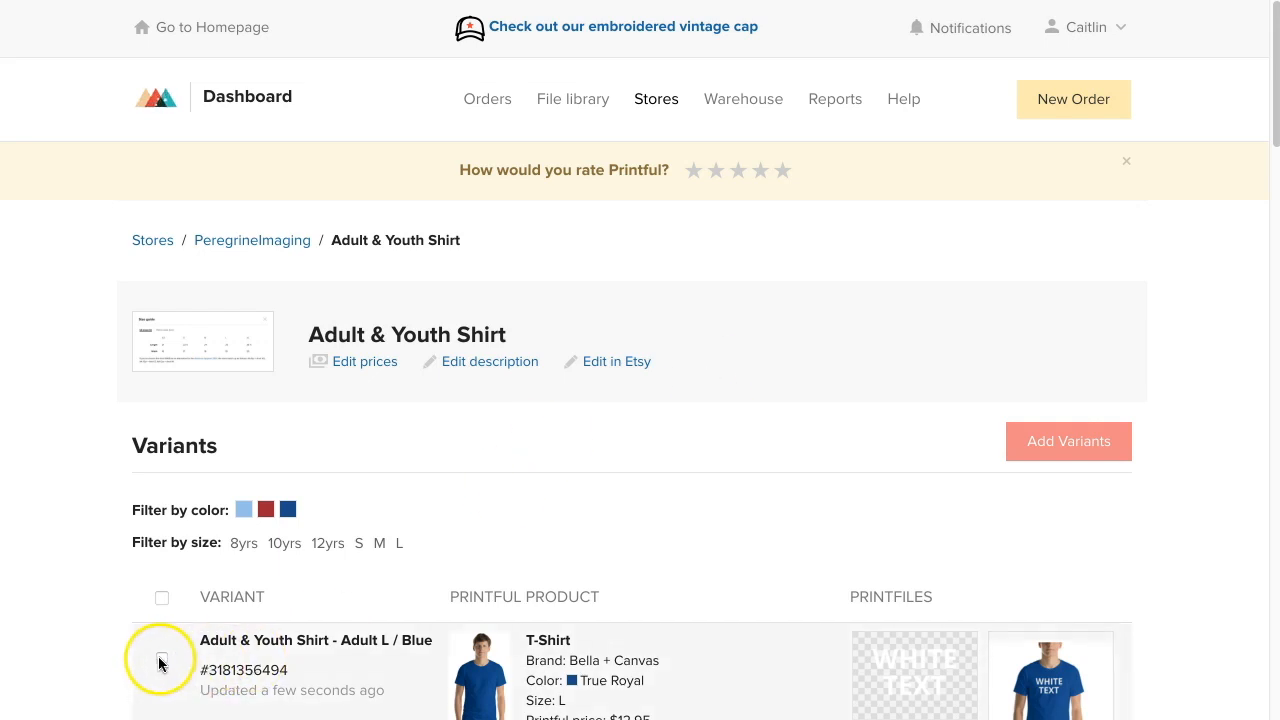
- Resubmit Adult L / Blue's print file with Men's mockups to regenerate its mockup
left_click(160, 658)
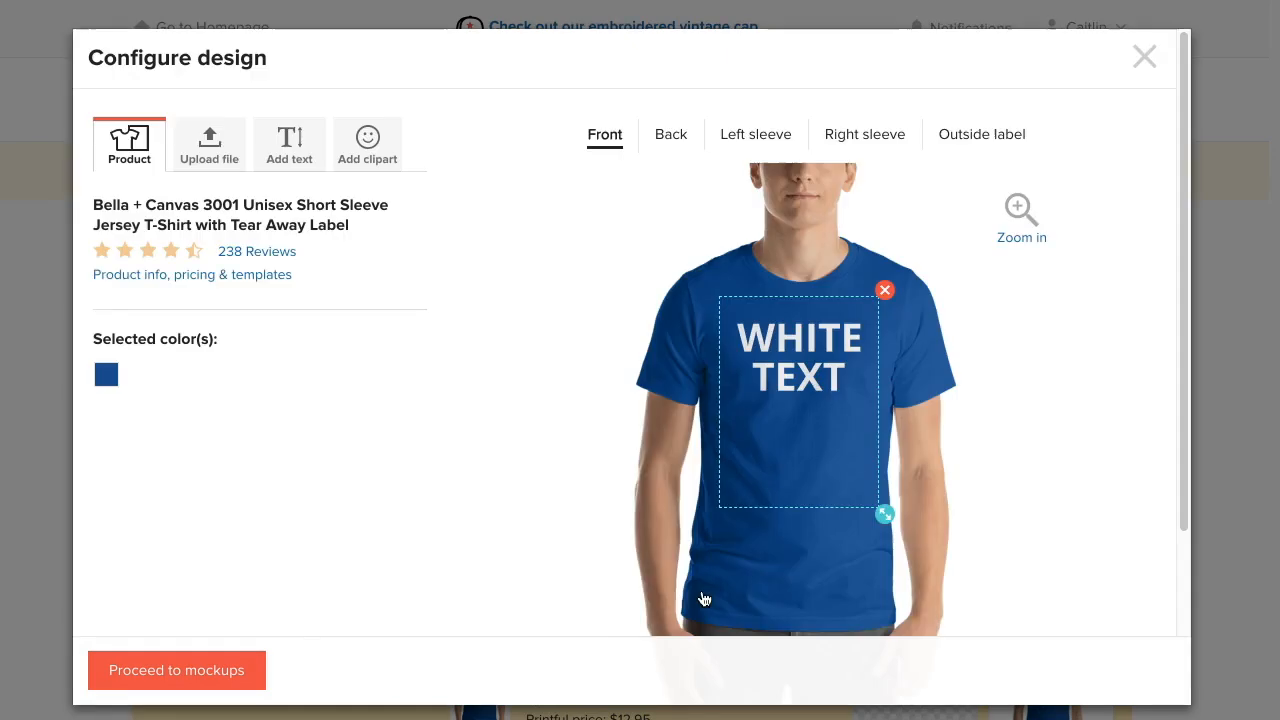
left_click(176, 670)
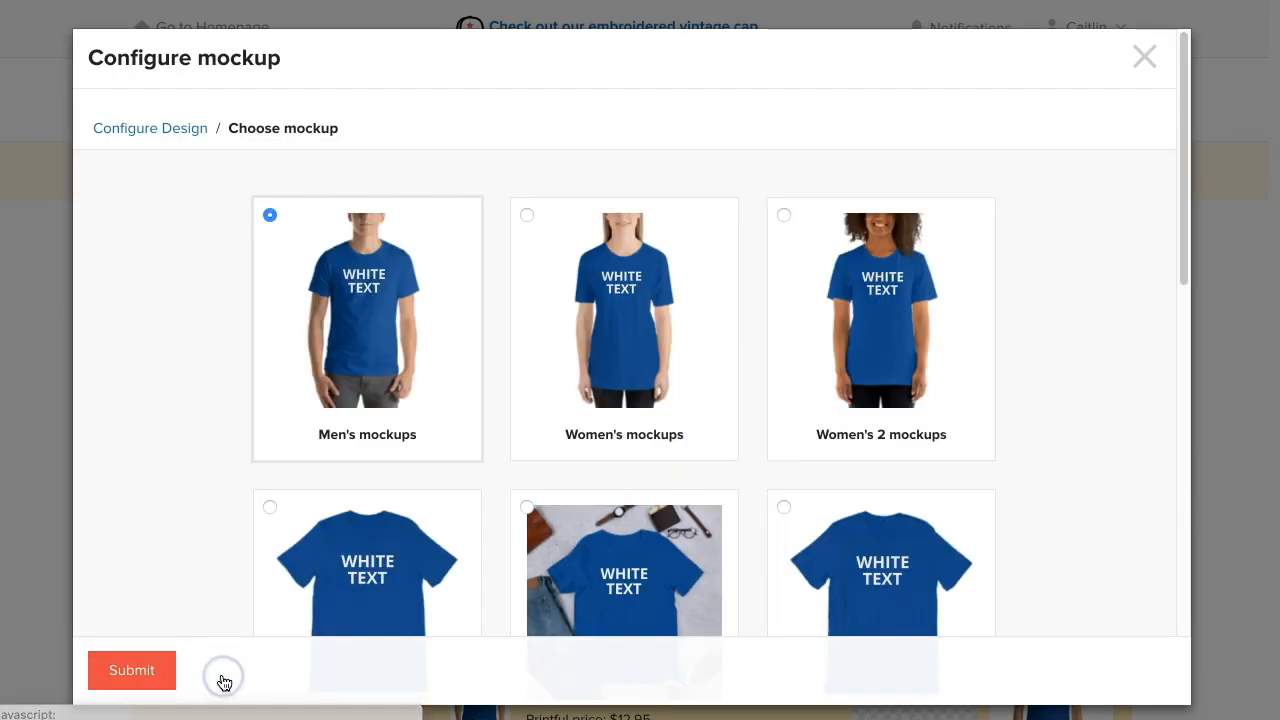
mouse_move(816, 448)
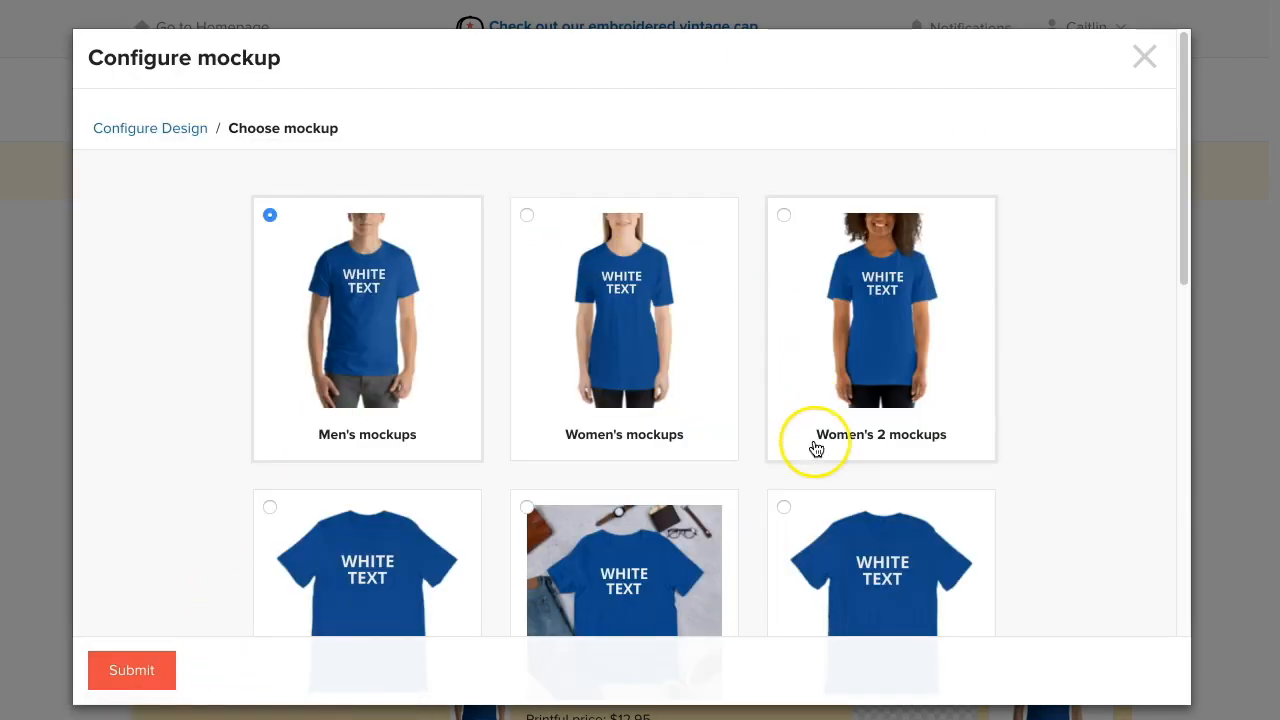
left_click(784, 508)
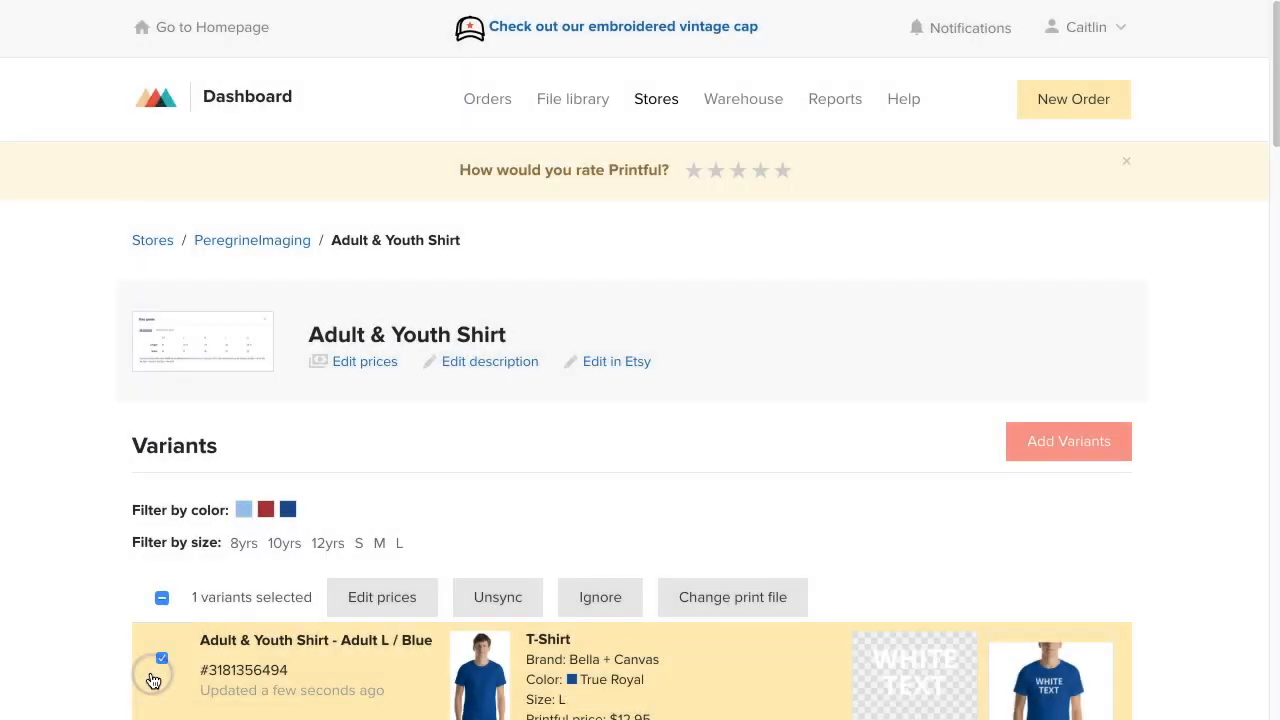
left_click(732, 596)
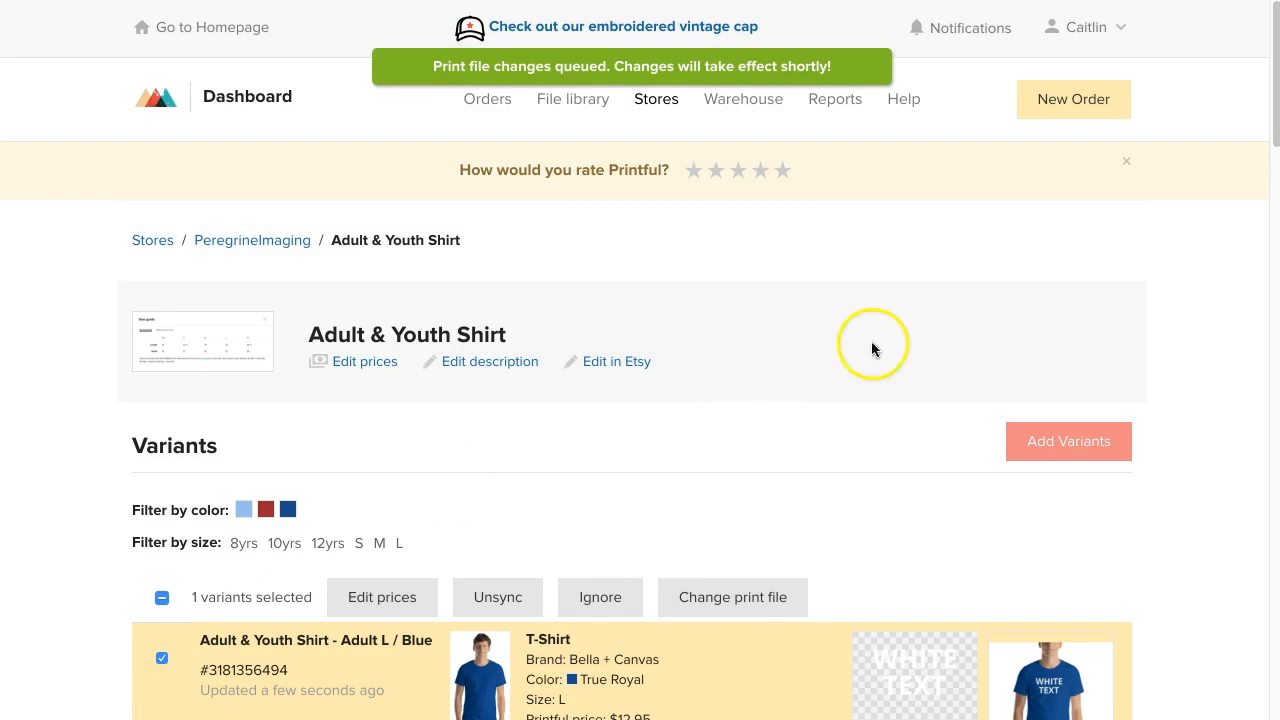
scroll("down", 3)
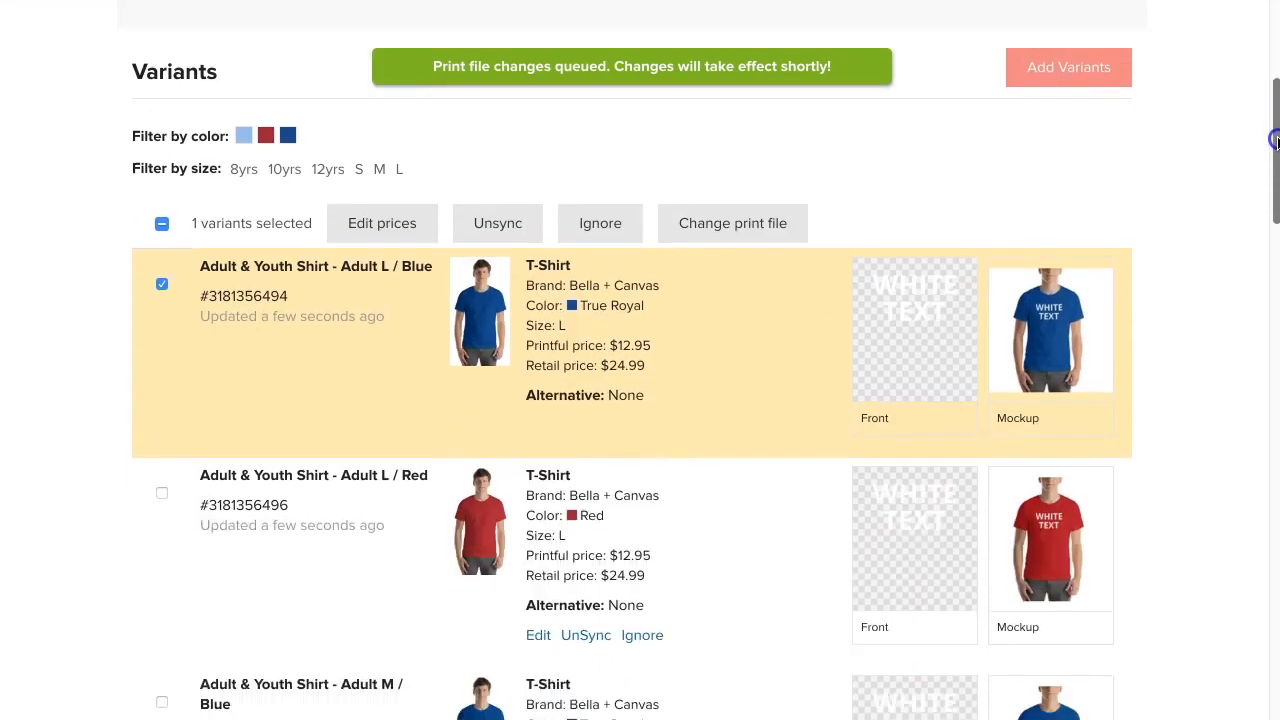
scroll("down", 3)
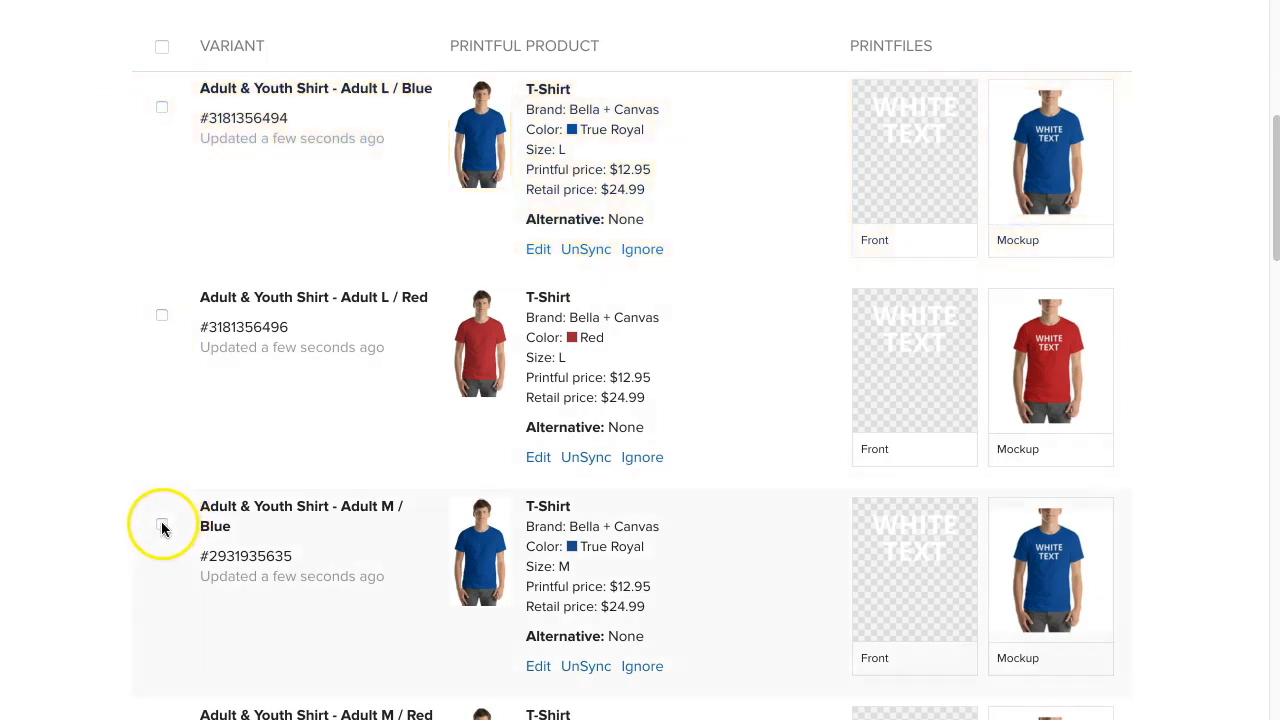
- Resubmit Adult M / Blue's print file with Men's mockups to regenerate its photos
left_click(160, 524)
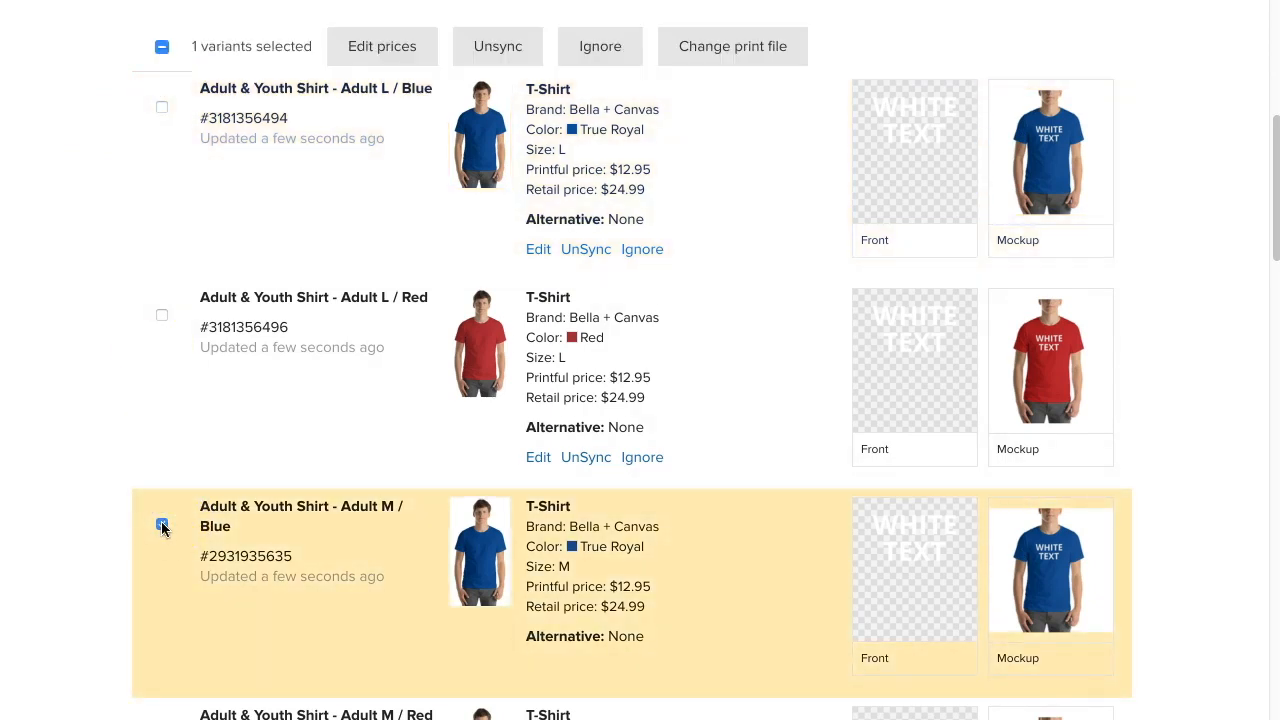
left_click(160, 524)
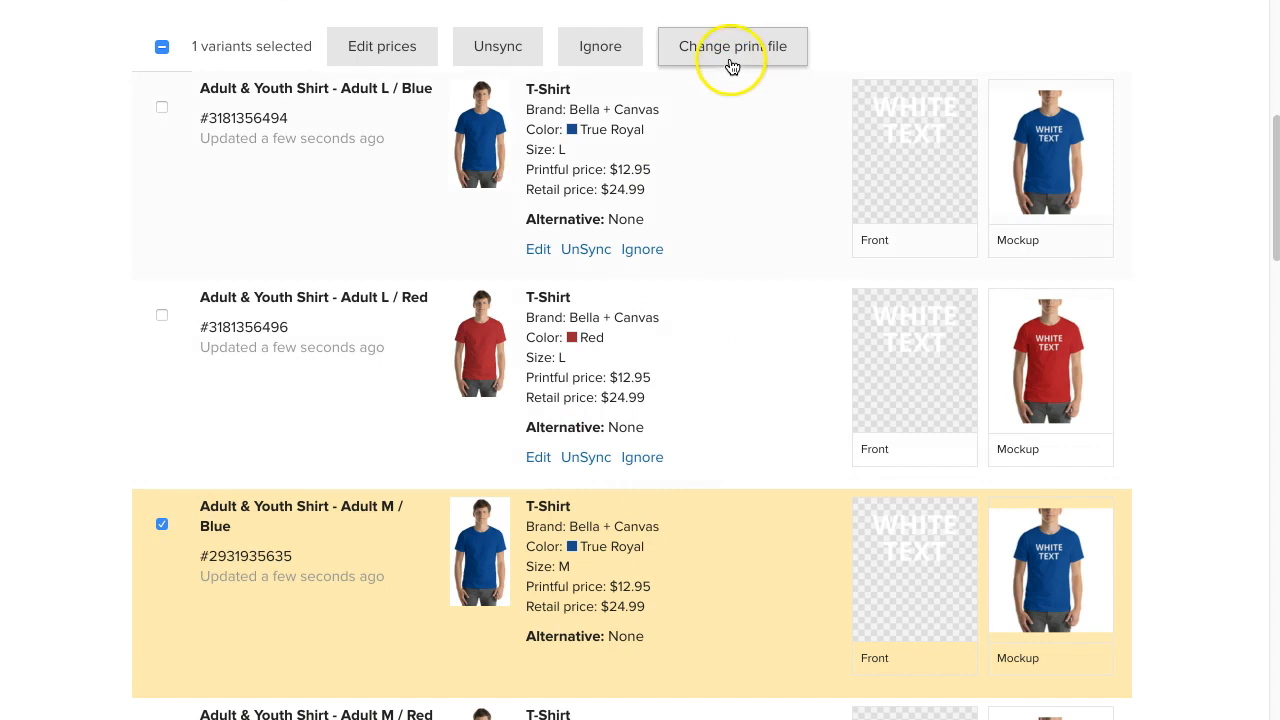
left_click(732, 46)
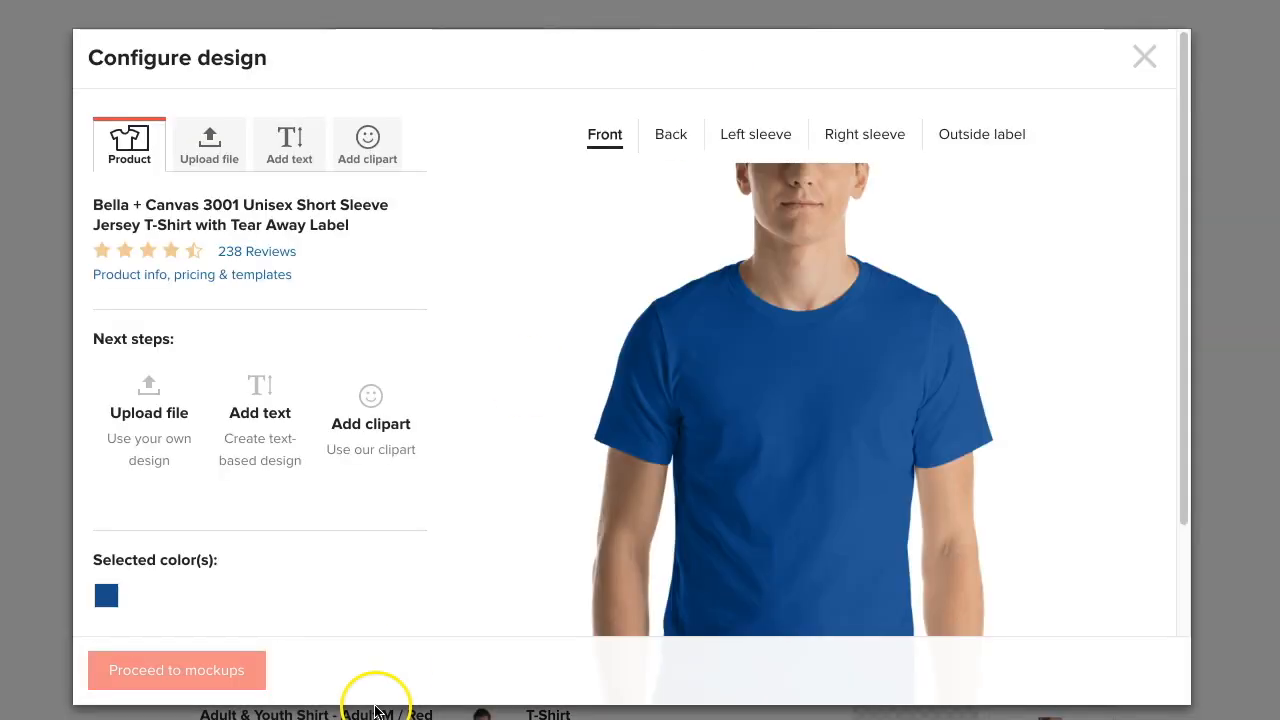
left_click(176, 670)
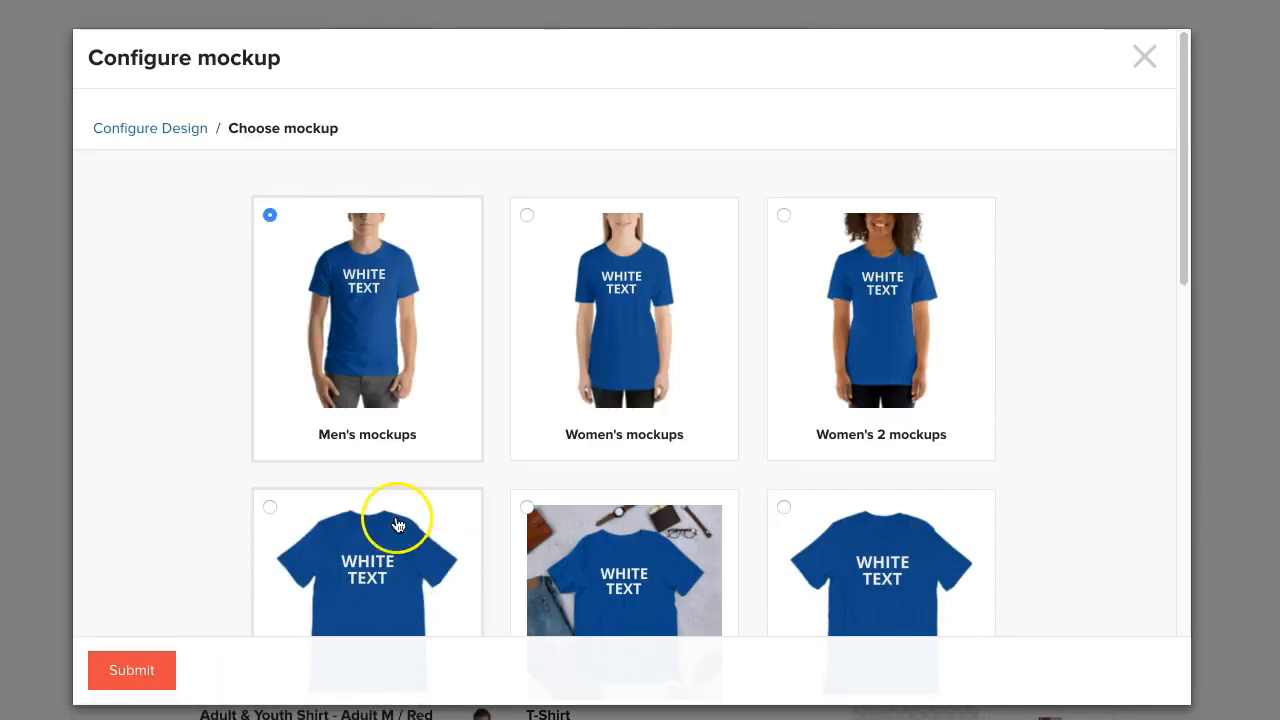
left_click(132, 670)
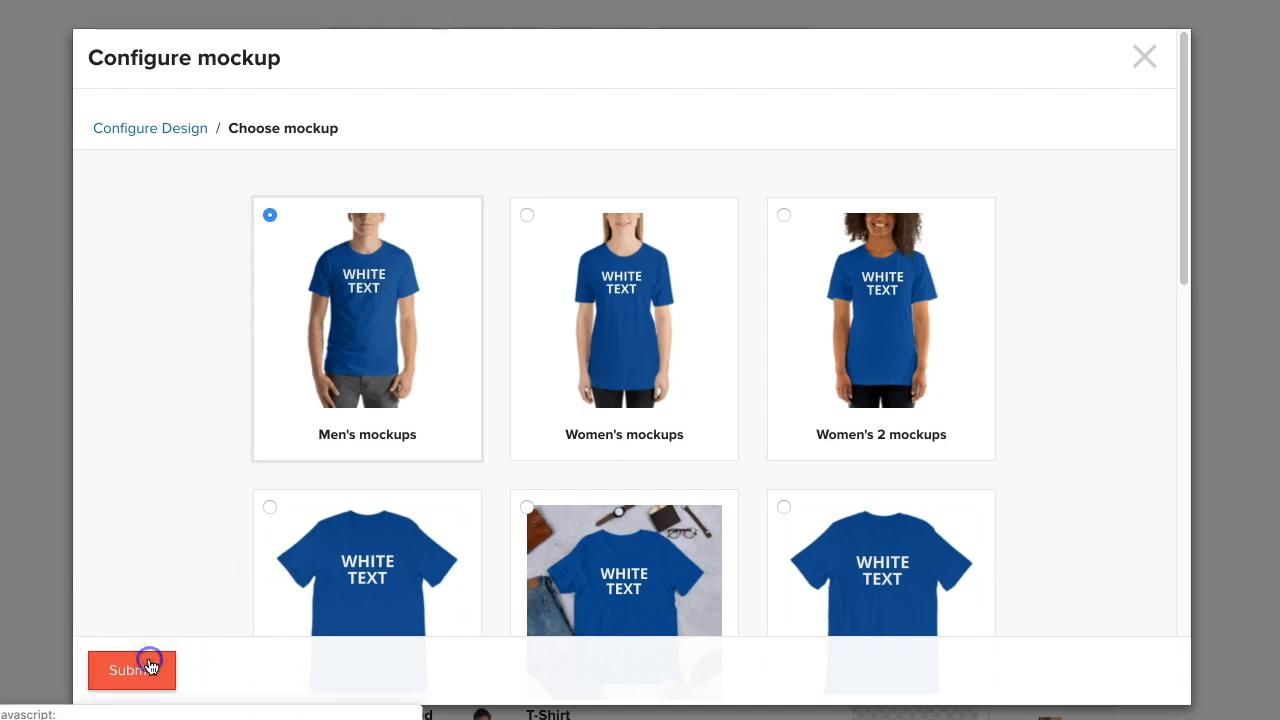
left_click(132, 668)
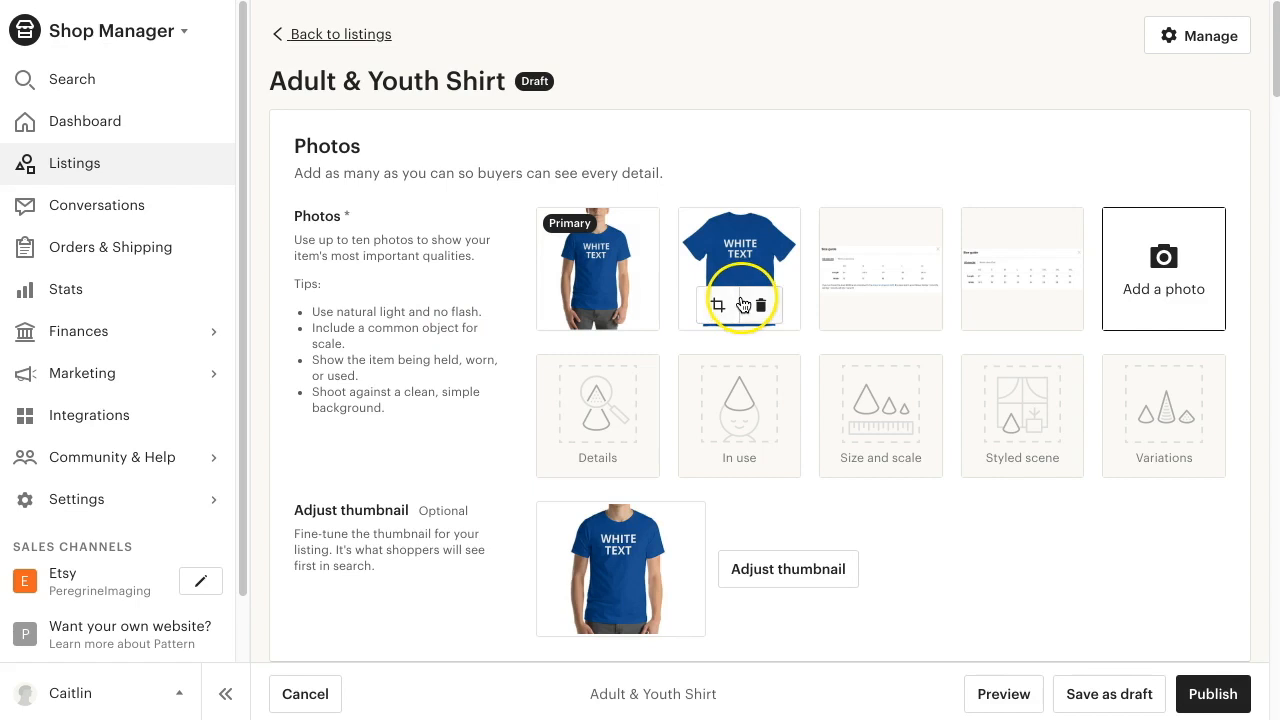
mouse_move(810, 266)
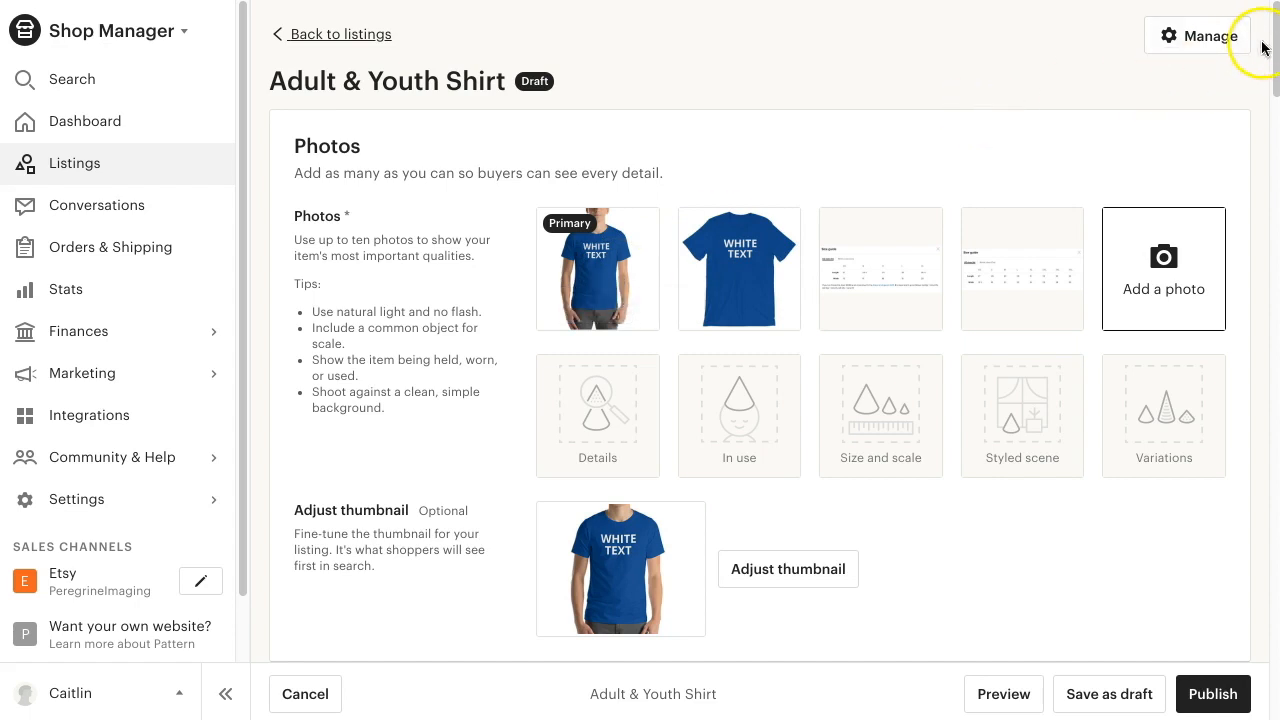
- Scroll down the draft listing to review the Youth sizes and Blue and Red colour variations
scroll("down", 3)
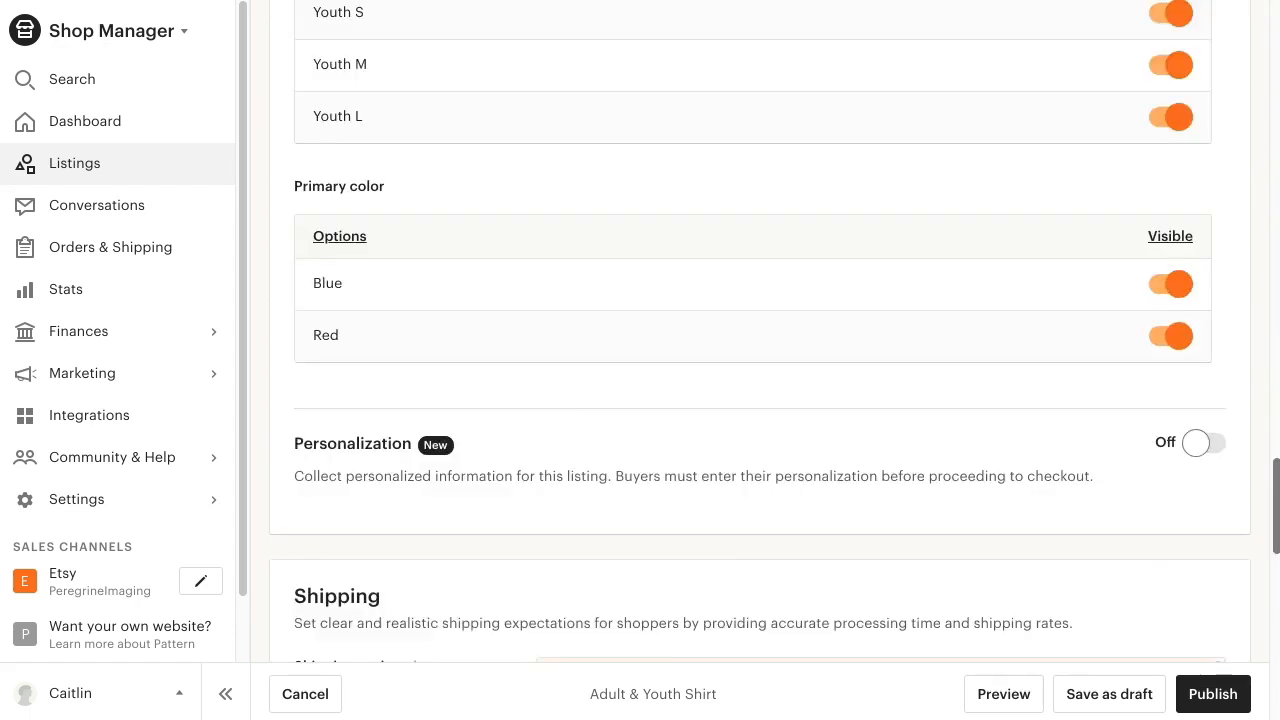